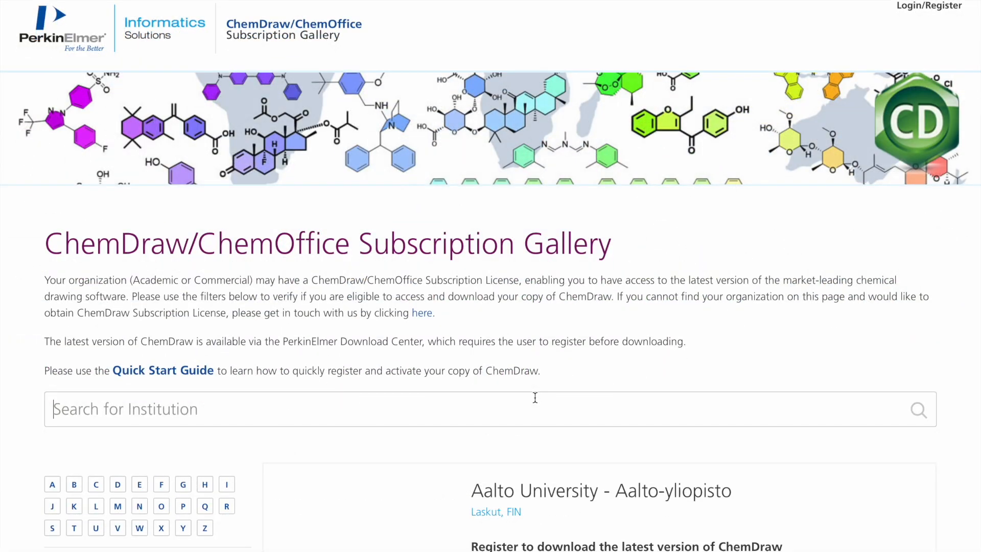
- Search the Subscription Gallery institutions for 'Northern Arizona University'
text(Northern Arizona University)
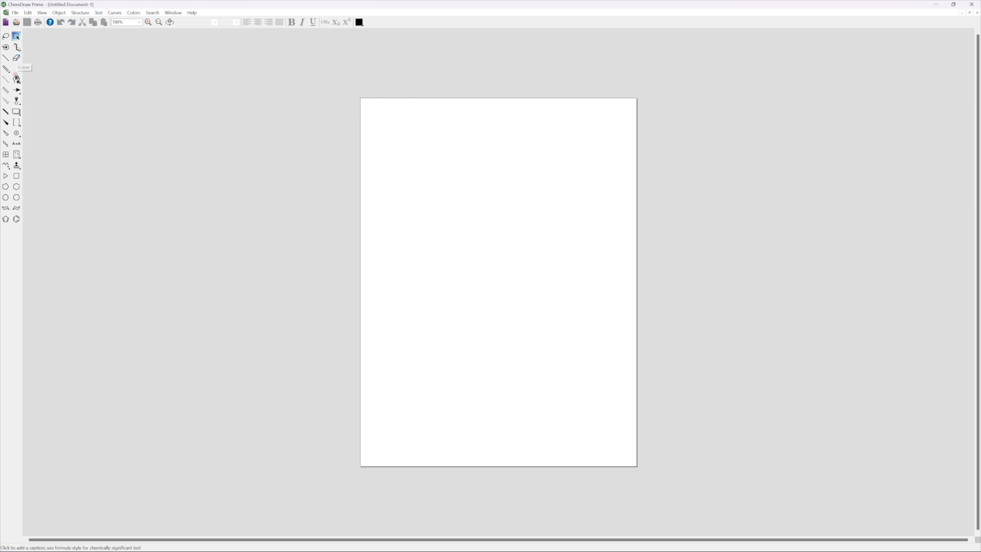
- Place the fused-ring alkaloid structure on the page and select the whole molecule
click(5, 78)
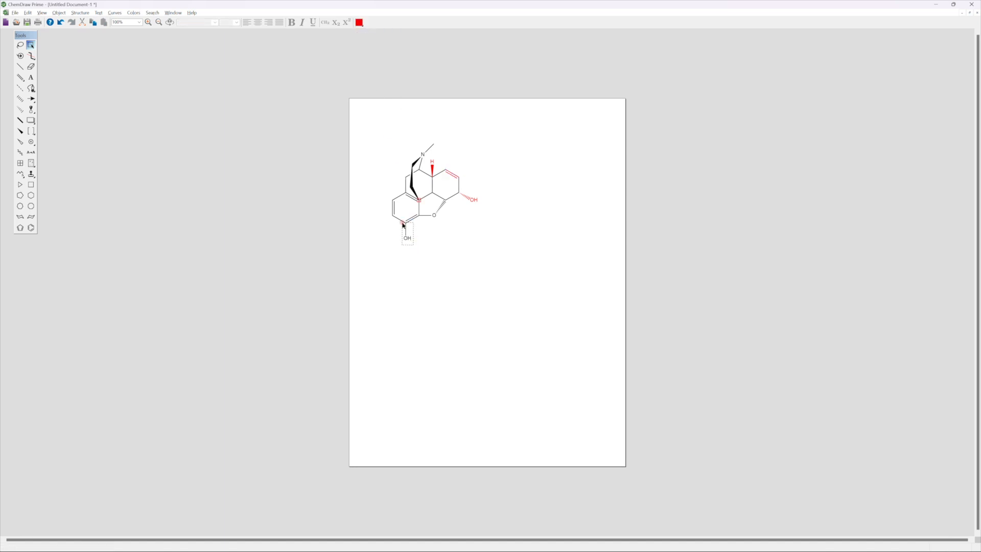
double_click(405, 238)
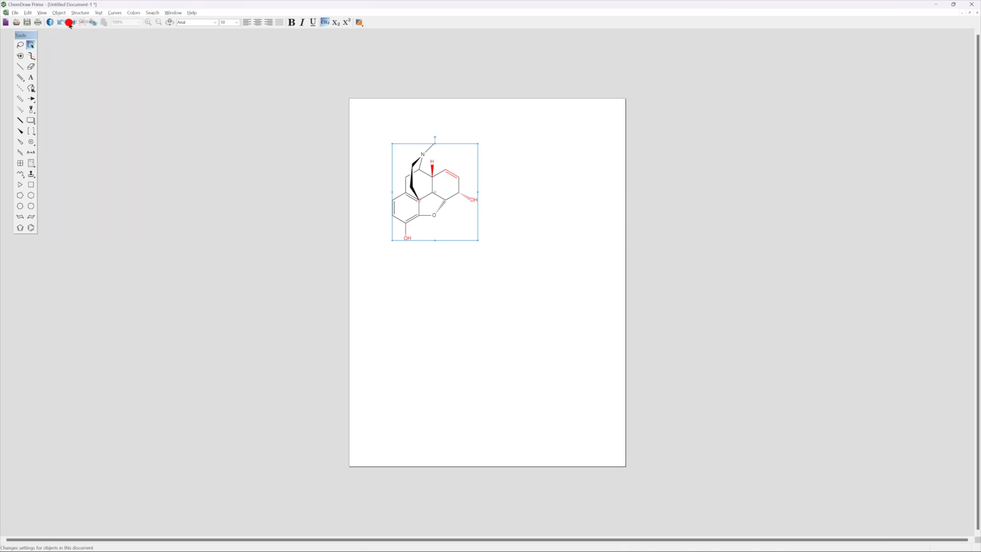
- Set the structure's Line Width to 0.03 in and Bold Width to 0.08 in via Object Settings
click(67, 22)
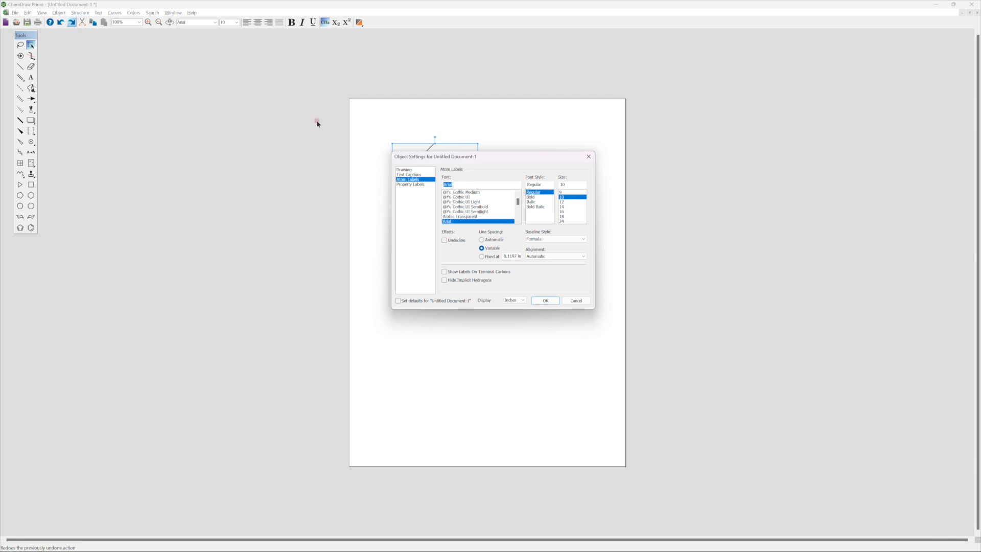
click(405, 169)
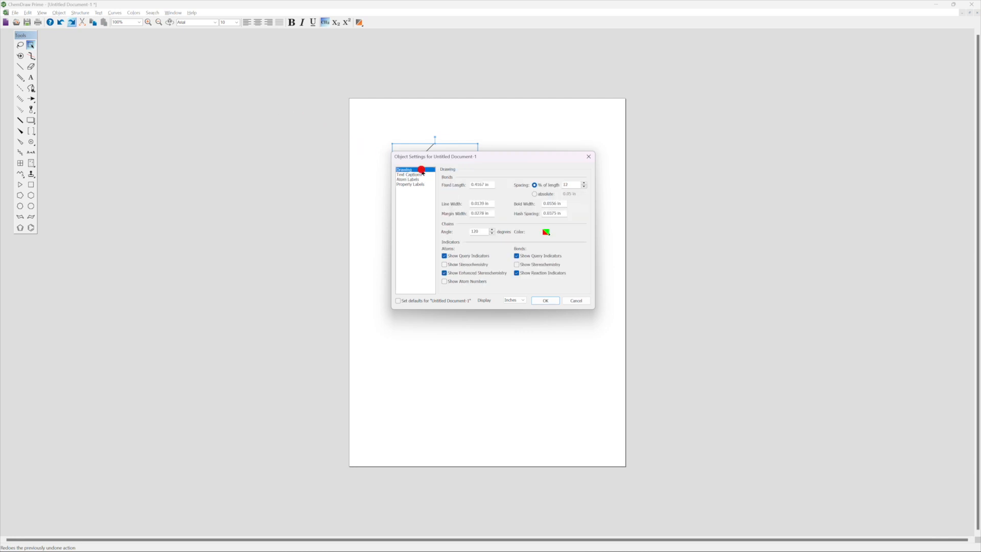
click(554, 203)
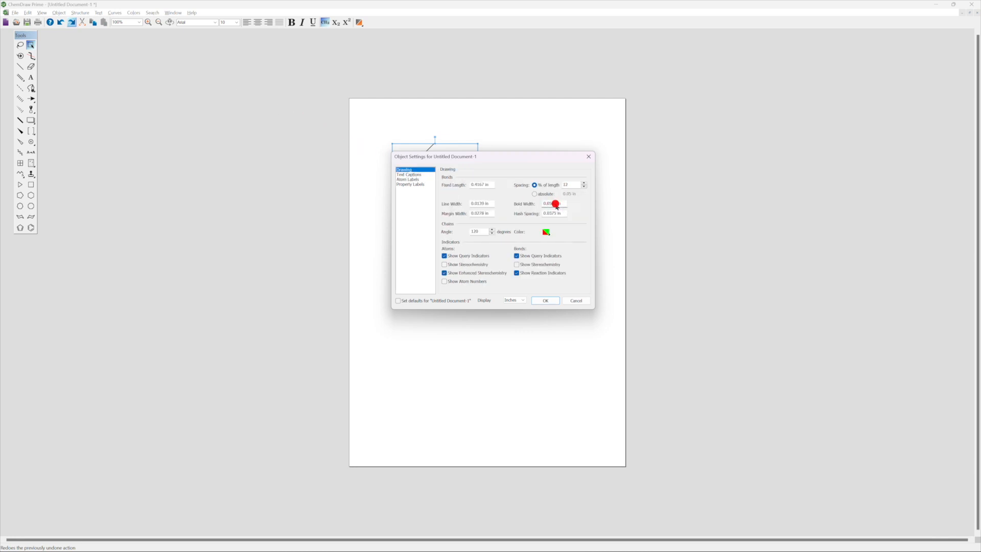
click(552, 203)
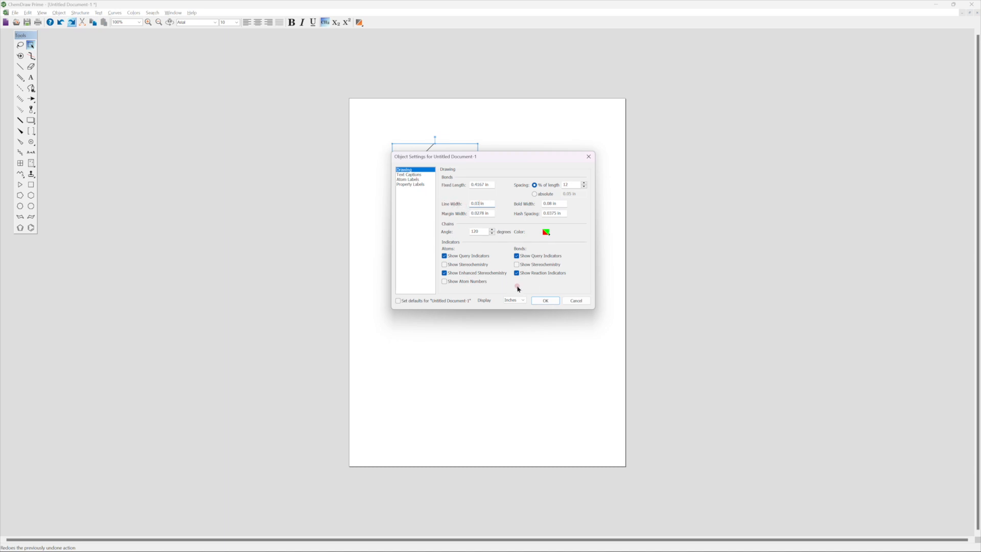
click(546, 301)
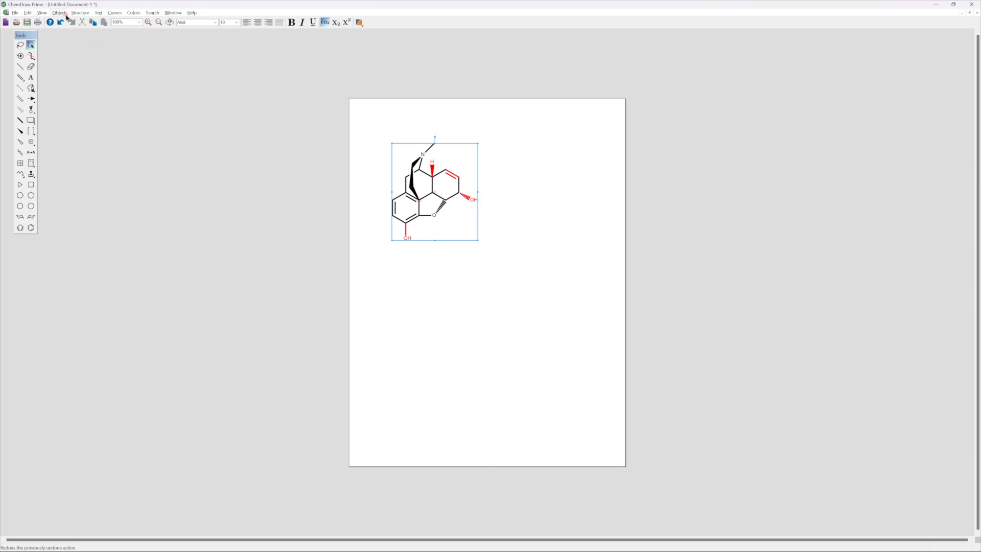
- Set the structure's atom labels to the Bold font style
click(60, 13)
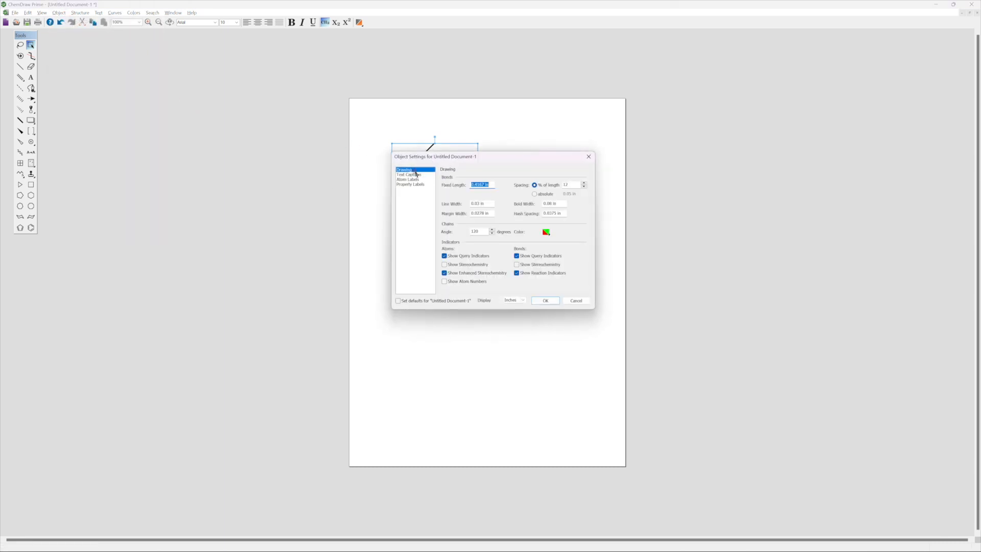
click(407, 179)
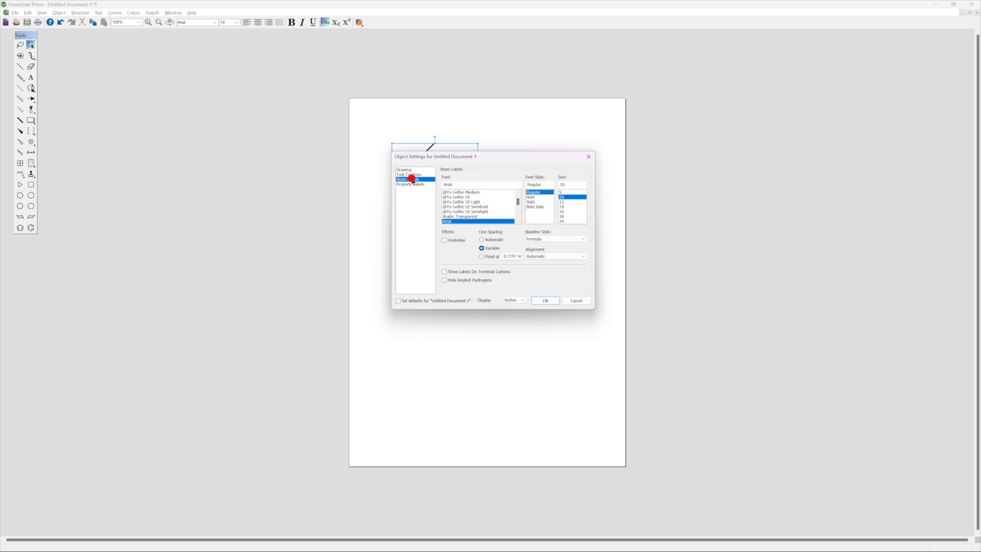
click(532, 197)
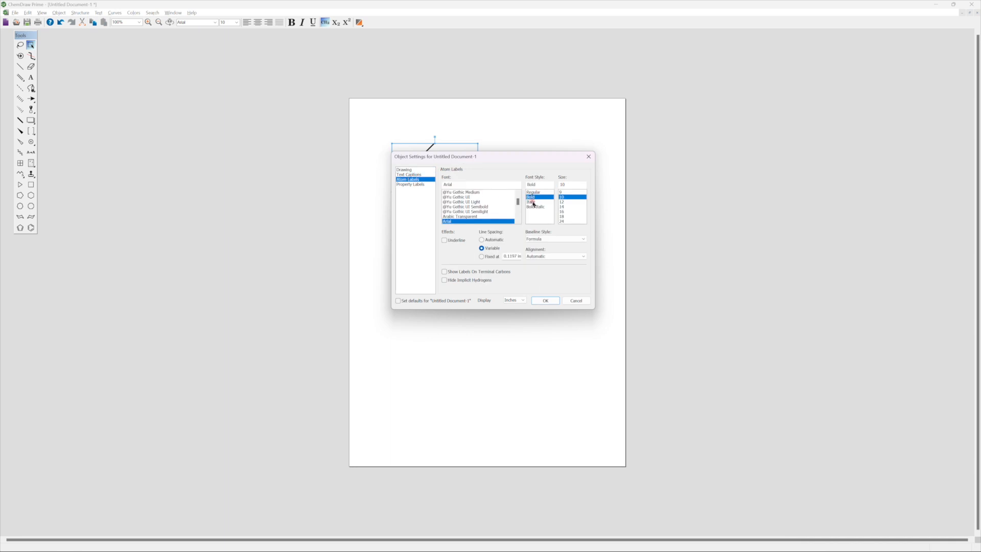
click(546, 301)
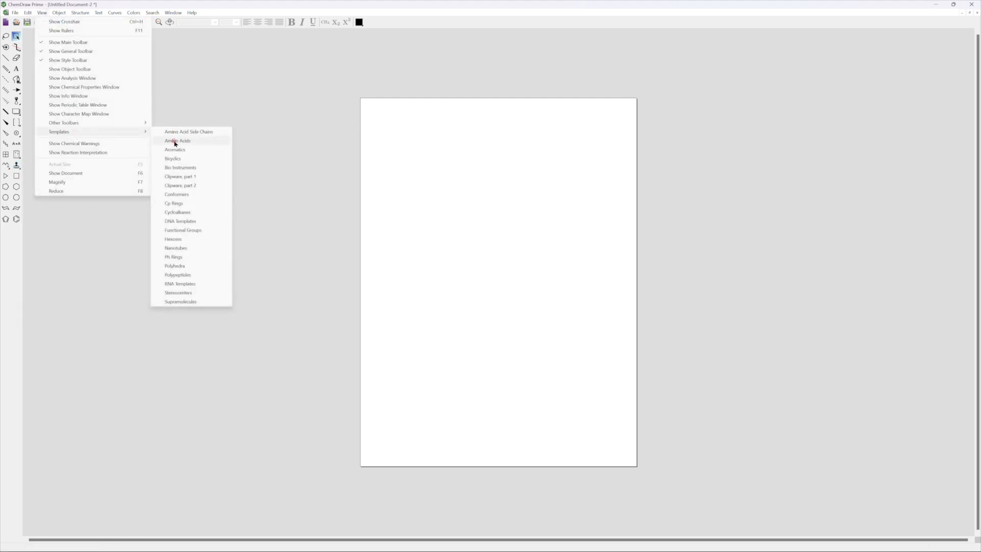
- Build the Phe–Lys–Phe–Glu chain from the Amino Acids templates
click(178, 140)
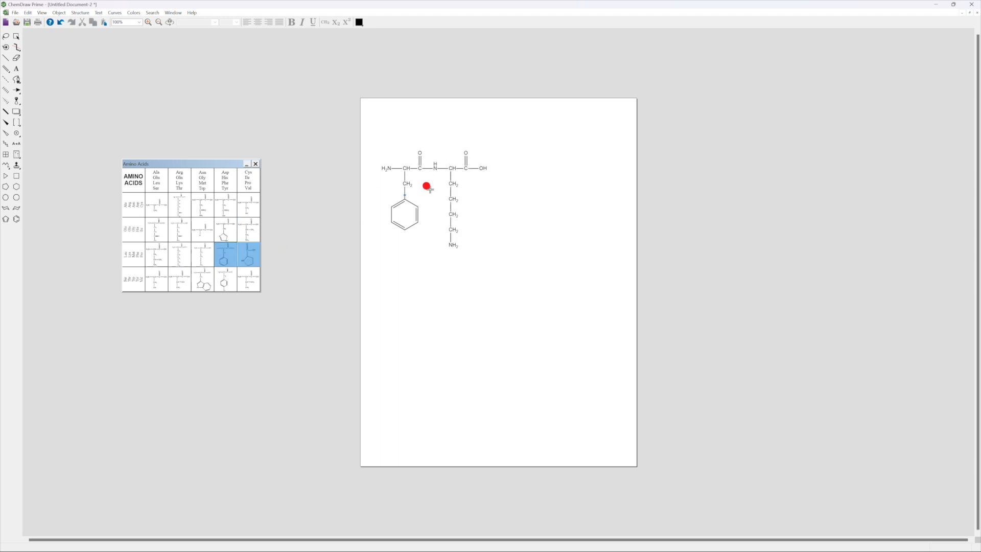
click(155, 230)
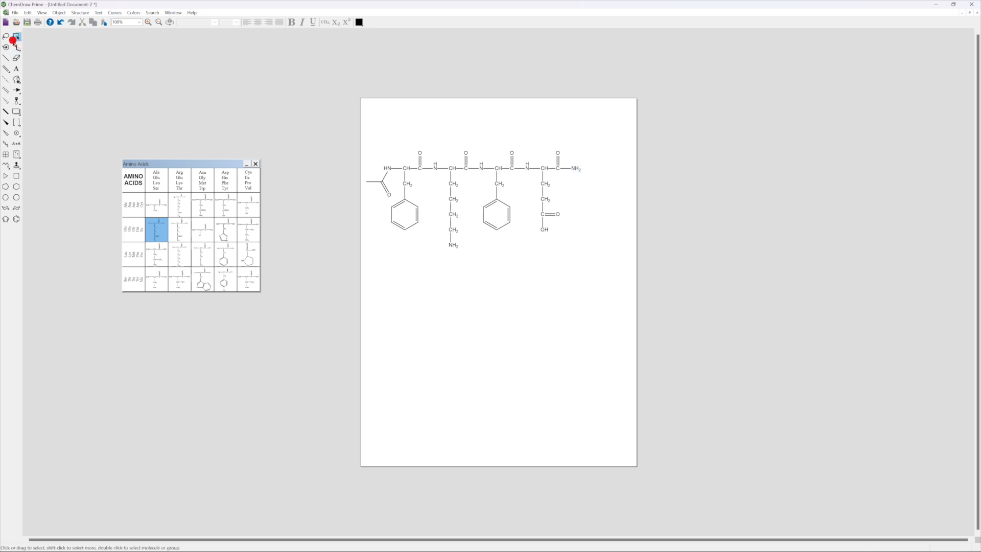
- Show the peptide's formula, masses and elemental analysis in the Analysis window beside the page
click(45, 13)
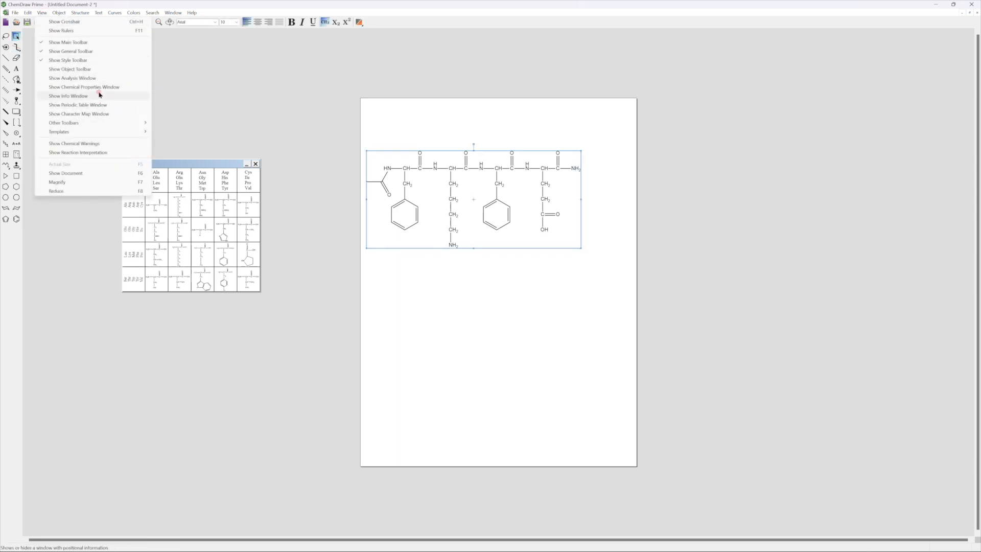
click(72, 78)
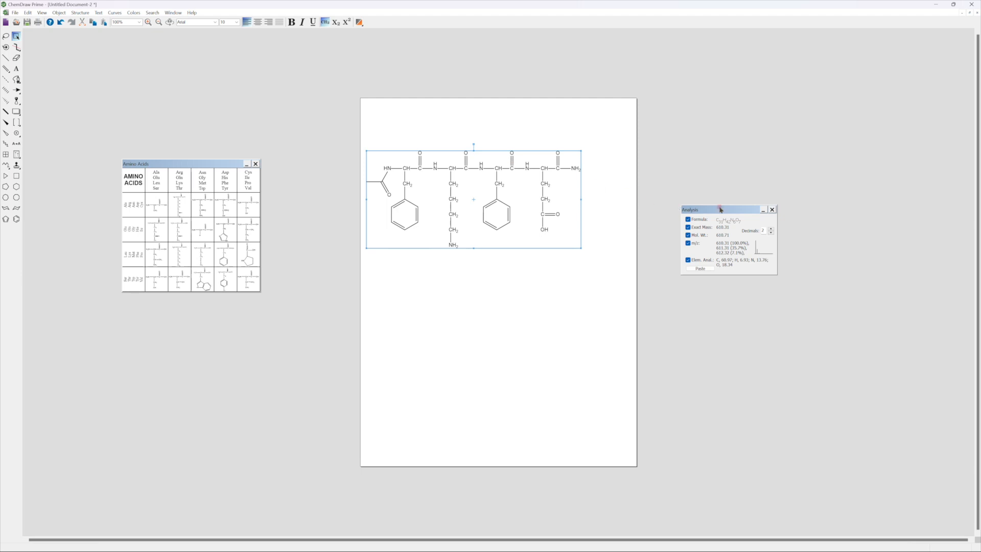
drag(718, 208, 667, 185)
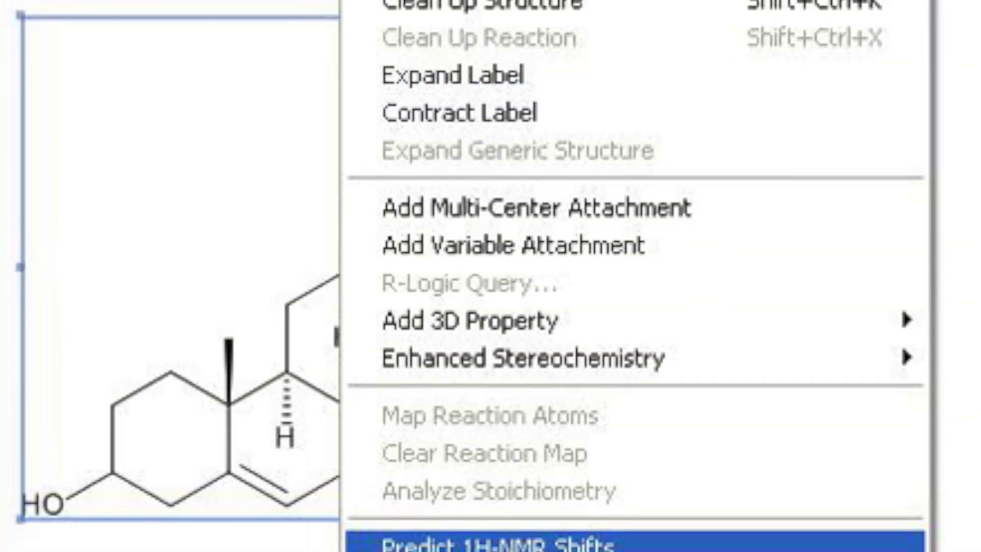
click(491, 546)
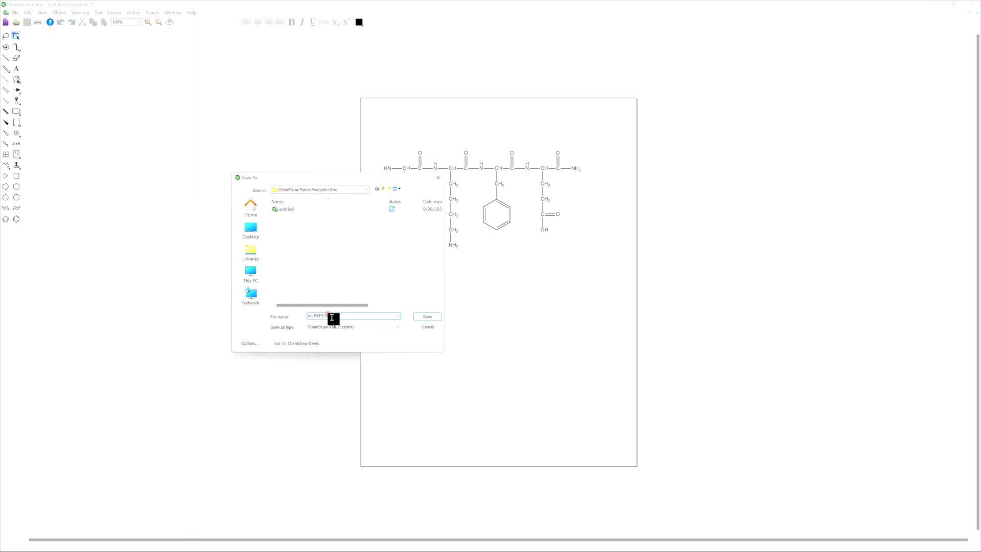
- Save the peptide drawing into the ChemDraw, PyMOL and Avogadro project folder
click(428, 317)
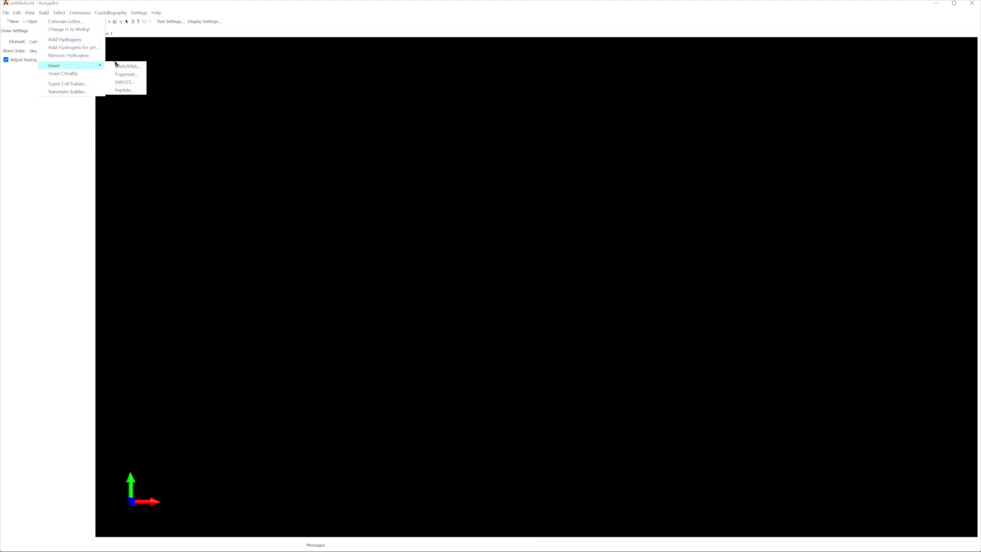
- Insert the Phe-Lys-Phe-Glu-Phe-Lys-Phe-Glu peptide as a beta sheet and bring it into view
click(123, 89)
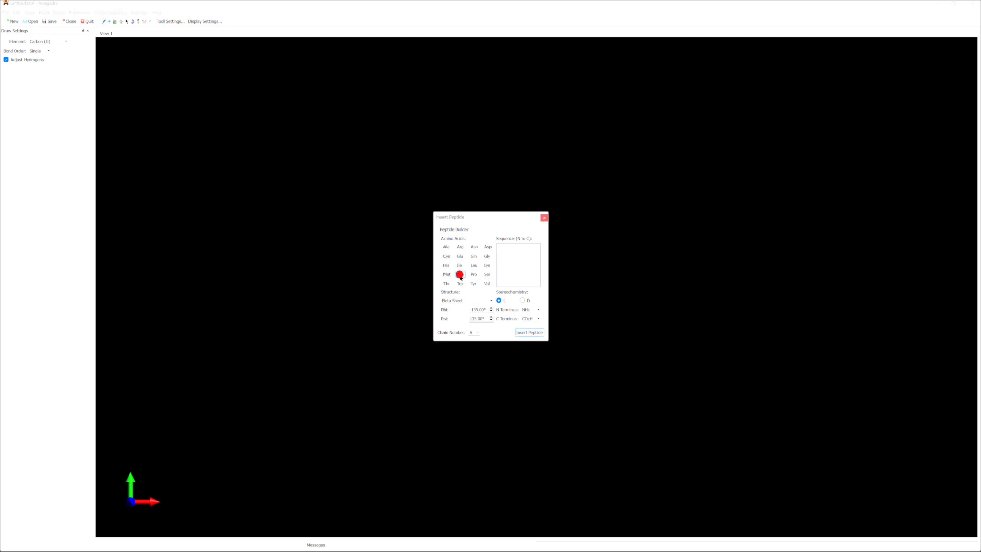
click(460, 274)
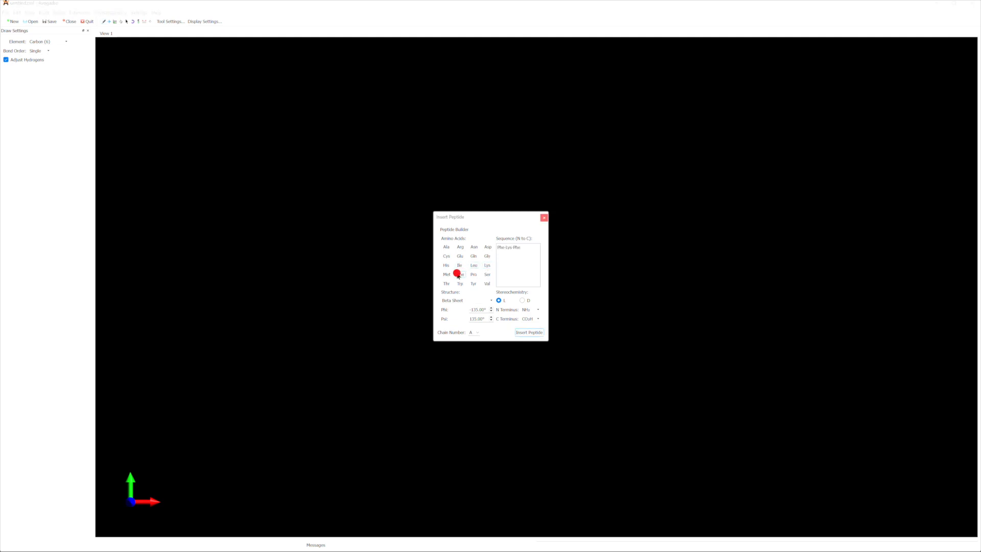
click(460, 273)
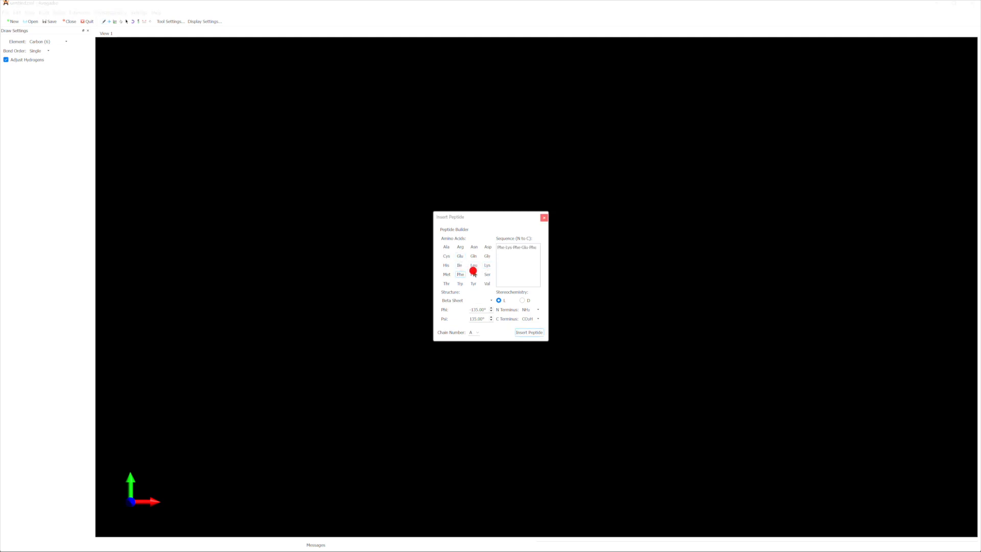
click(460, 255)
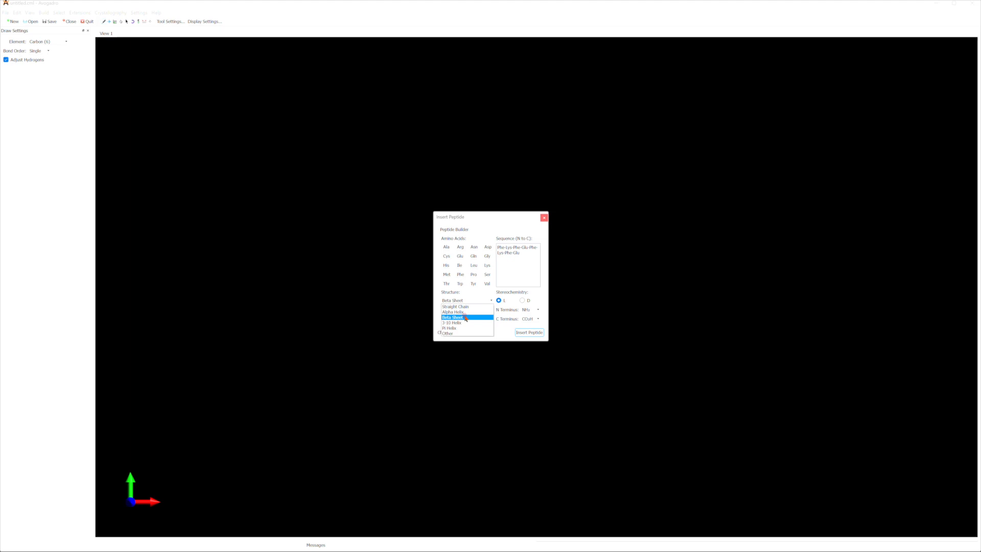
click(529, 332)
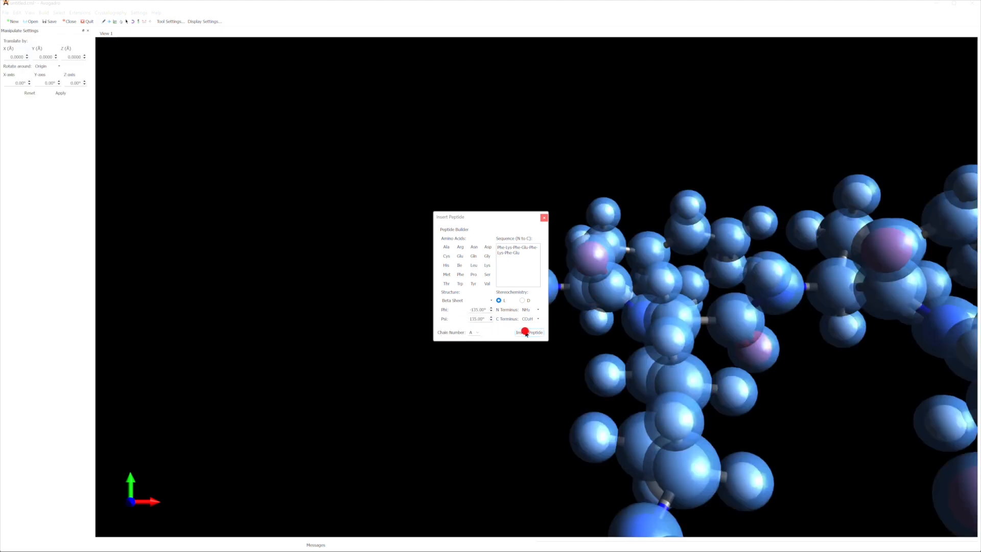
click(530, 331)
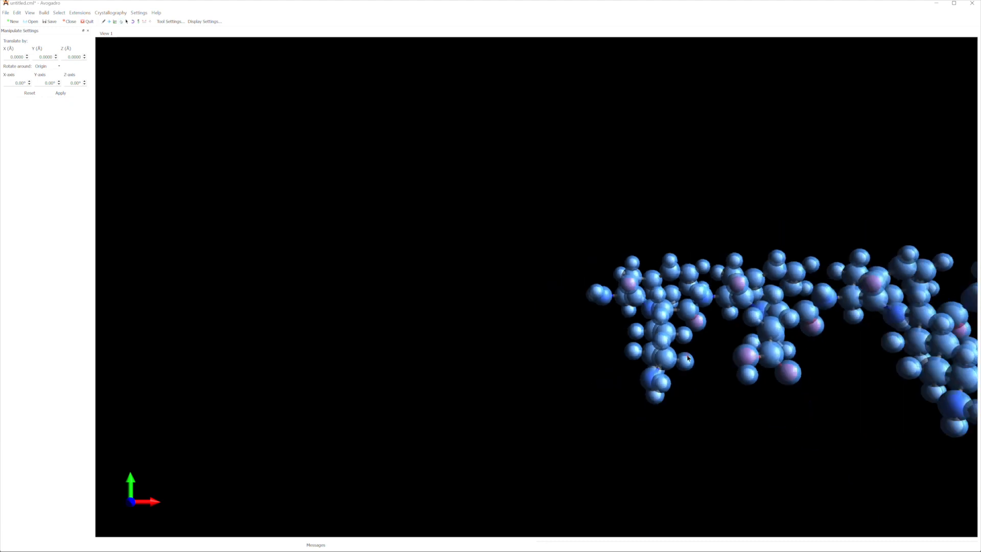
drag(688, 359, 466, 321)
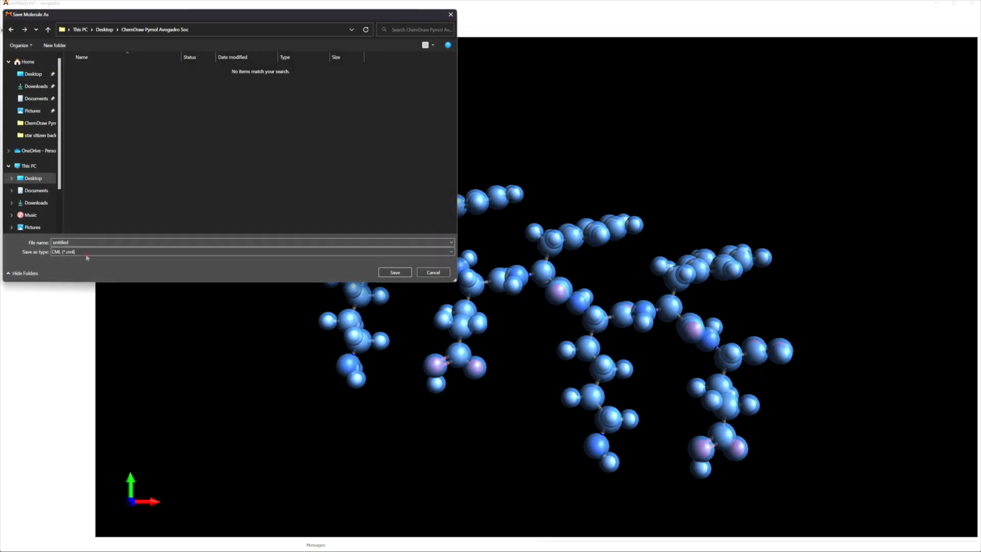
- Save the peptide as a PDB file named FKFEFKFE in the project folder
click(61, 243)
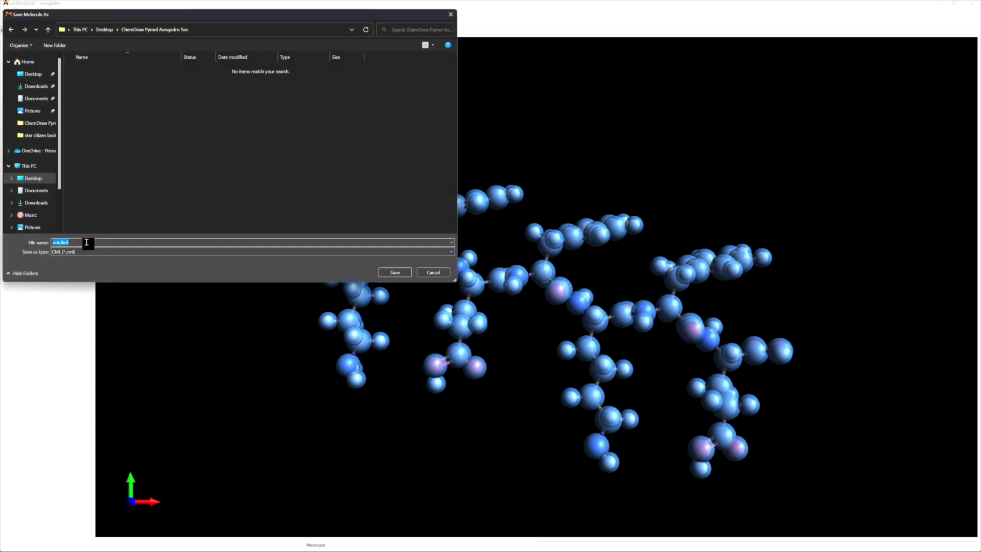
text(FKFEFKFE)
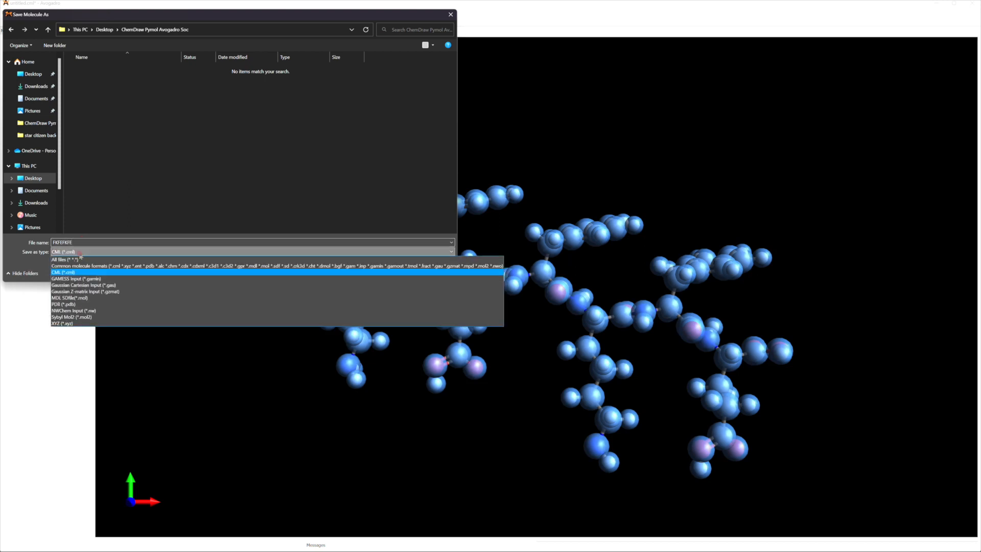
click(64, 304)
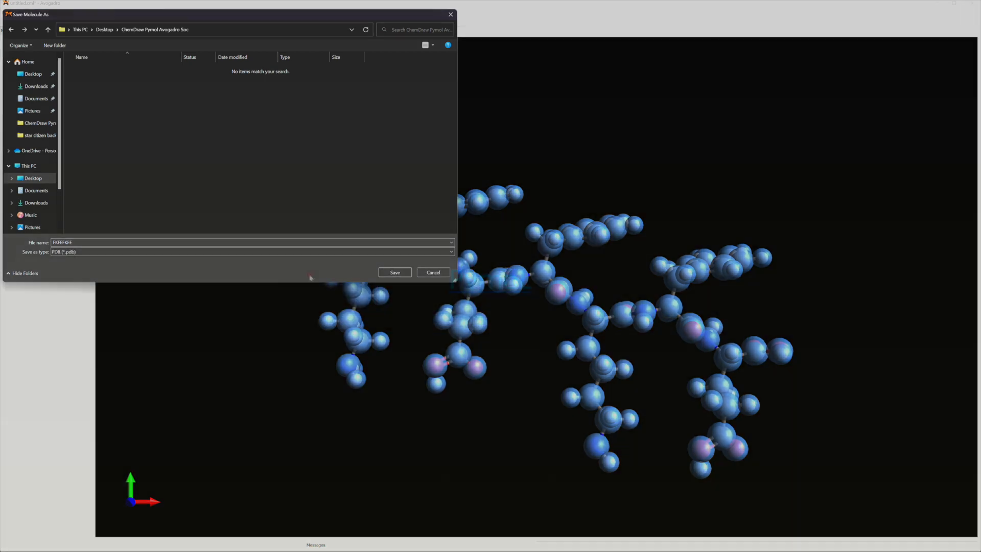
click(394, 272)
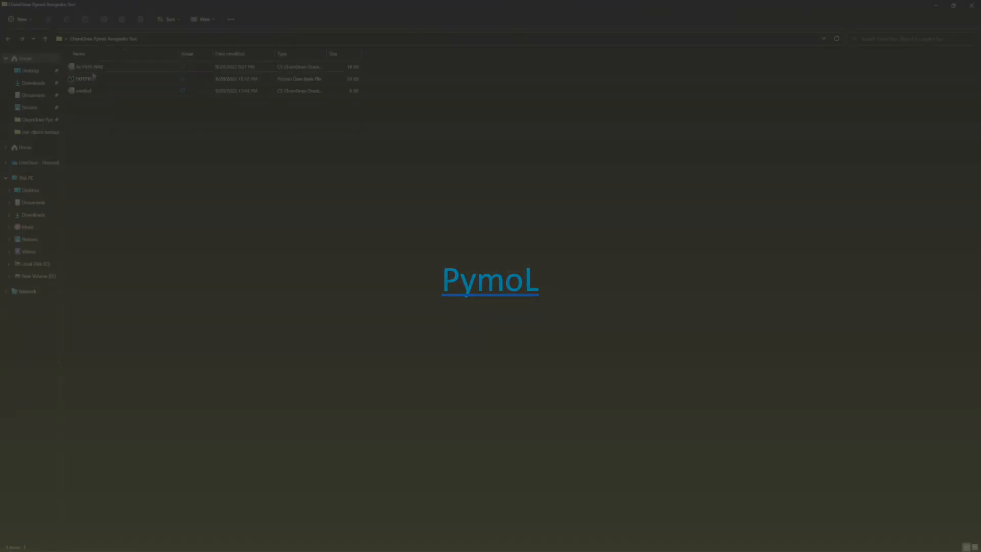
- Load FKFEFKFE.pdb, show the peptide as lines and hide the cartoon ribbon
double_click(491, 287)
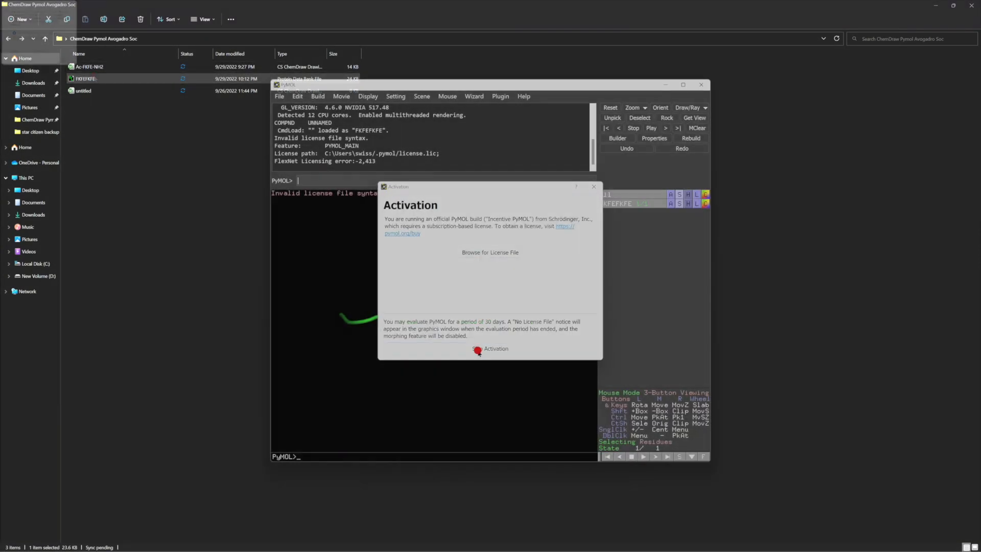
click(594, 186)
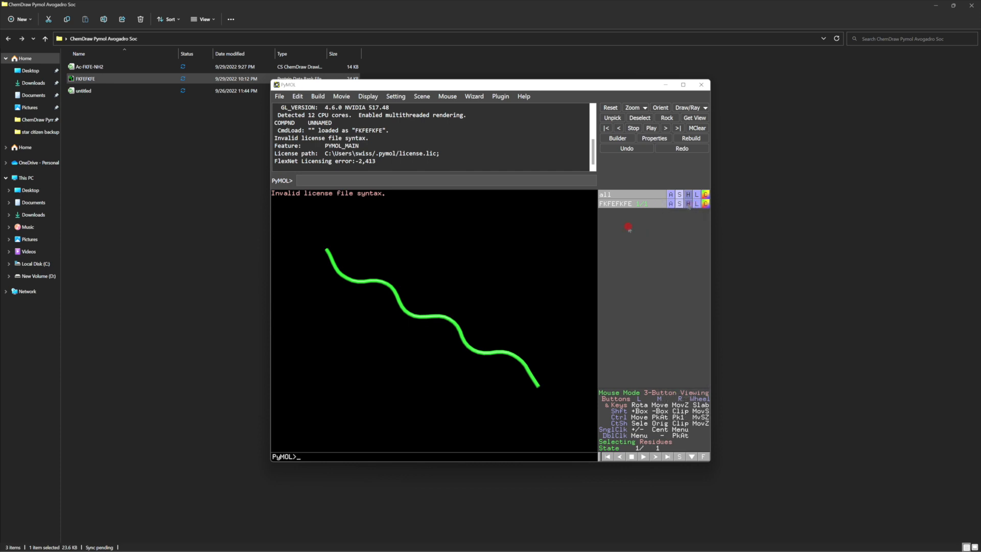
click(688, 203)
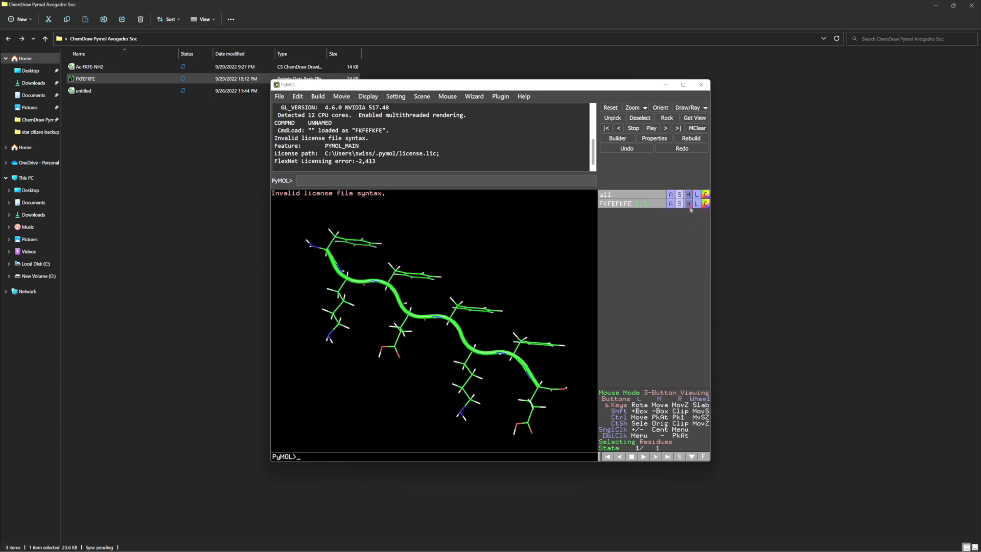
click(689, 195)
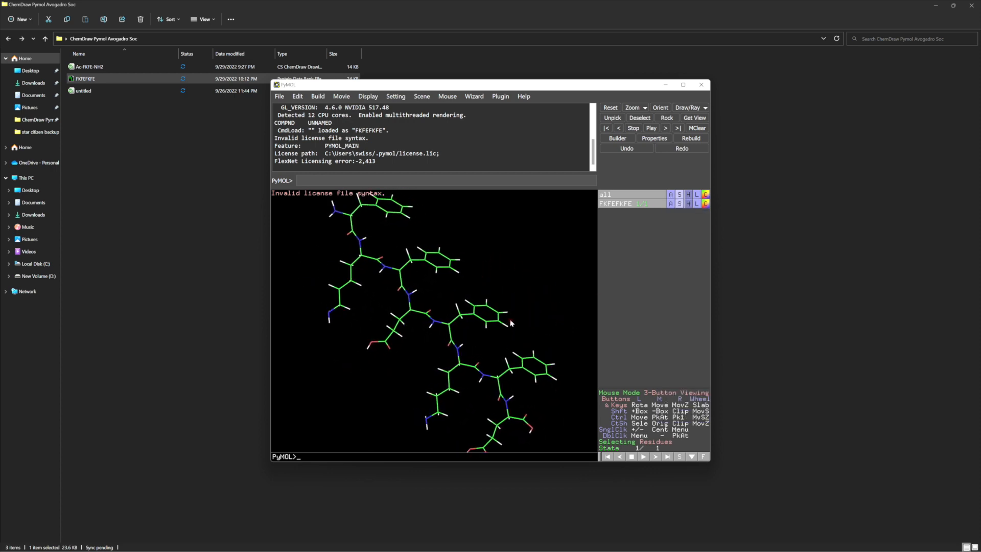
click(706, 194)
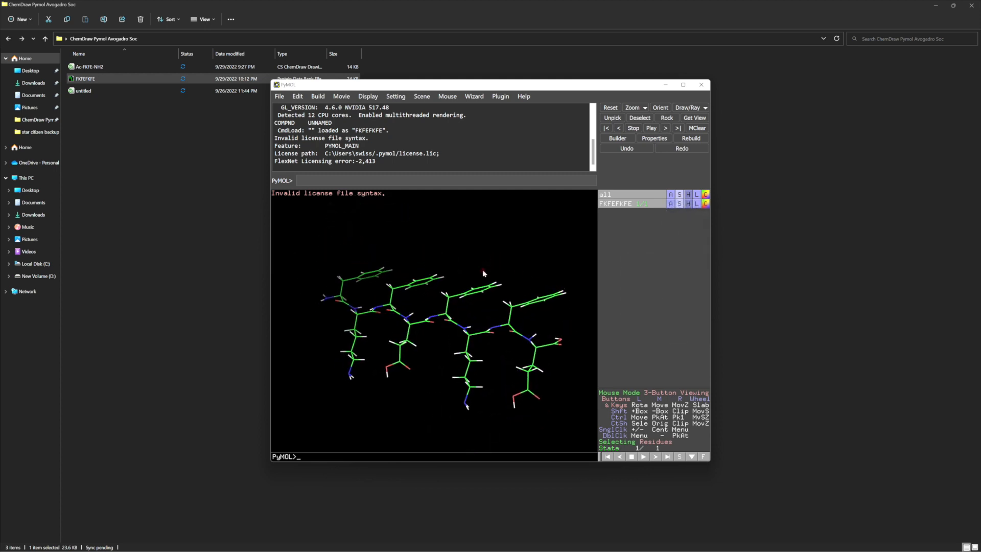
drag(482, 274, 513, 318)
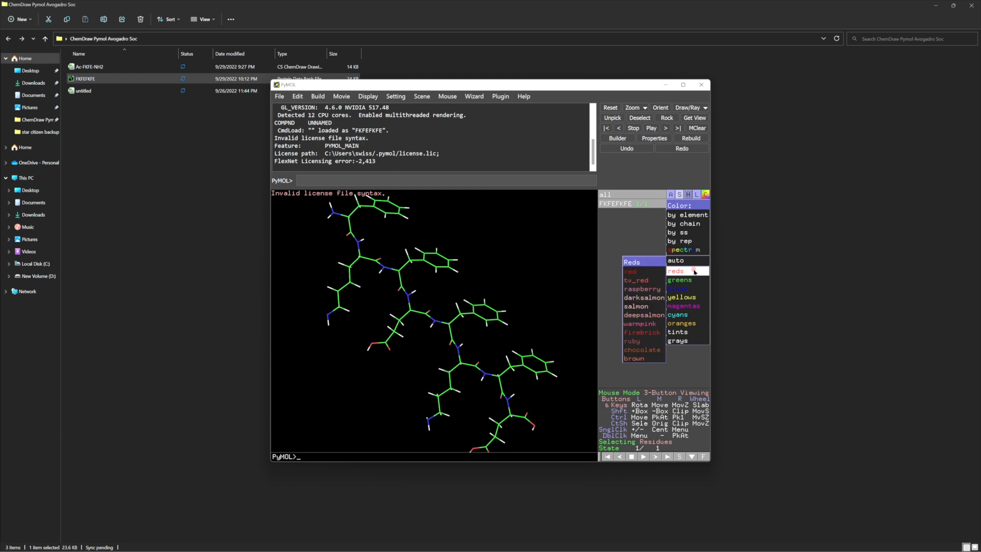
- Colour the whole peptide red and label every residue with its name
click(676, 271)
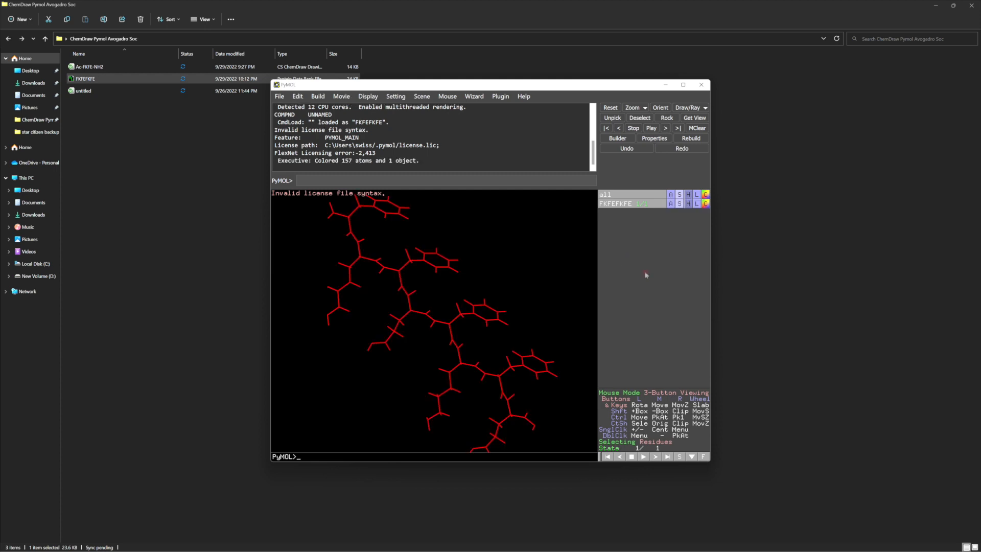
click(697, 204)
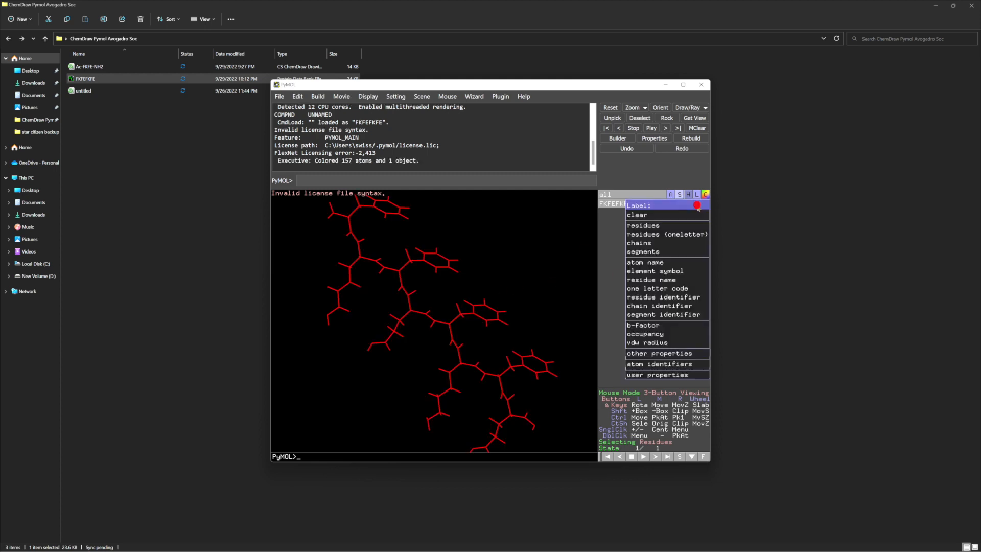
click(642, 225)
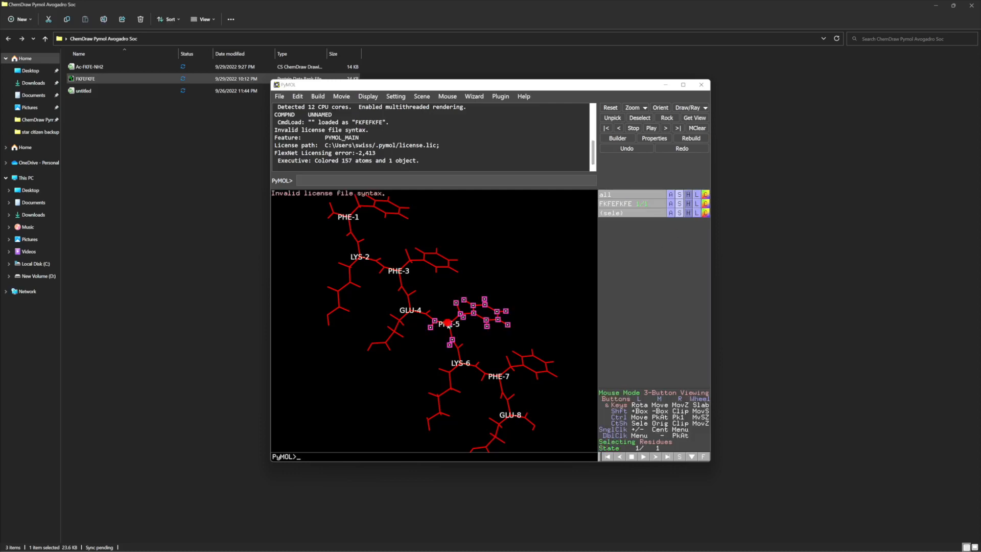
- Select the PHE-5, PHE-3 and PHE-1 residues for recoloring blue
click(446, 323)
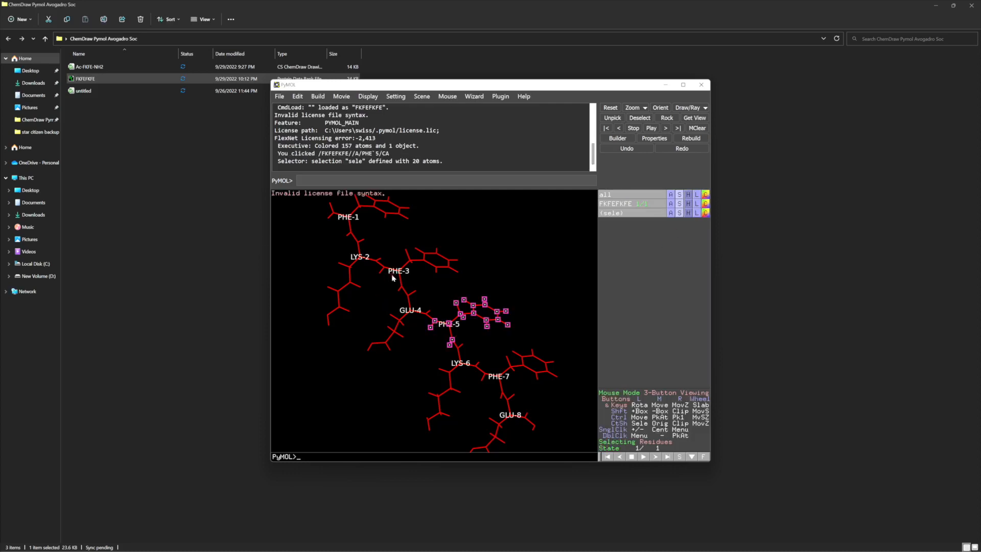
click(395, 271)
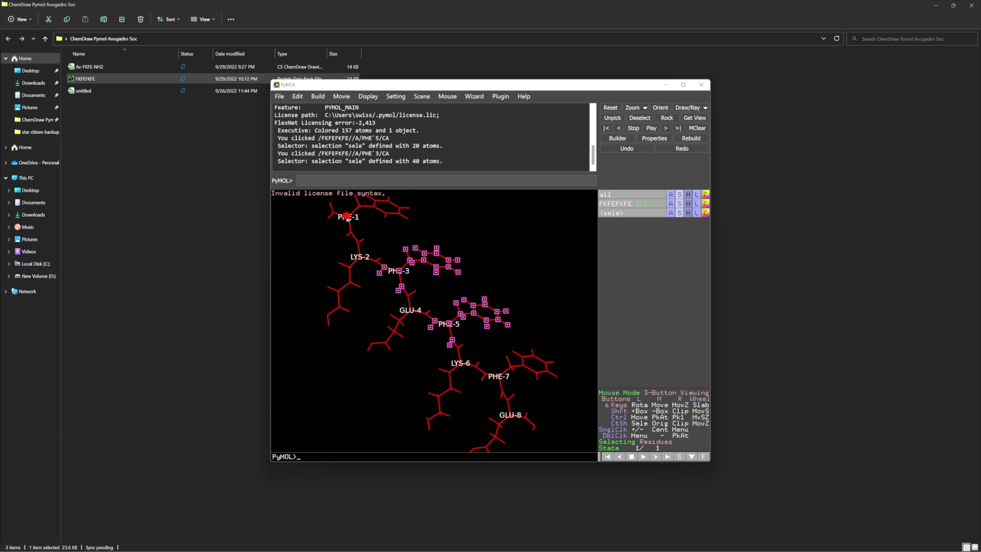
click(497, 377)
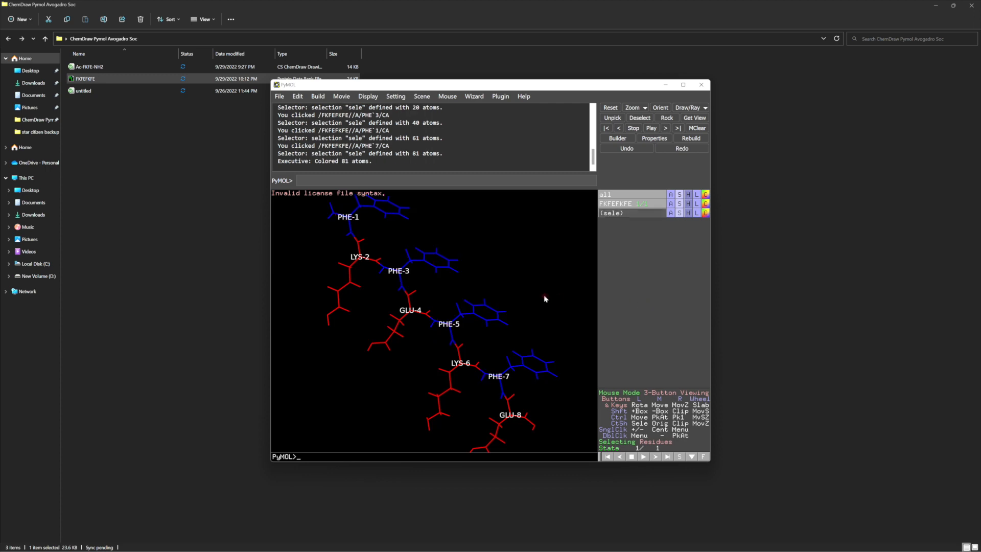
- Save the session via Save Session As, entering the file name FKFEFK for the peptide model
click(279, 96)
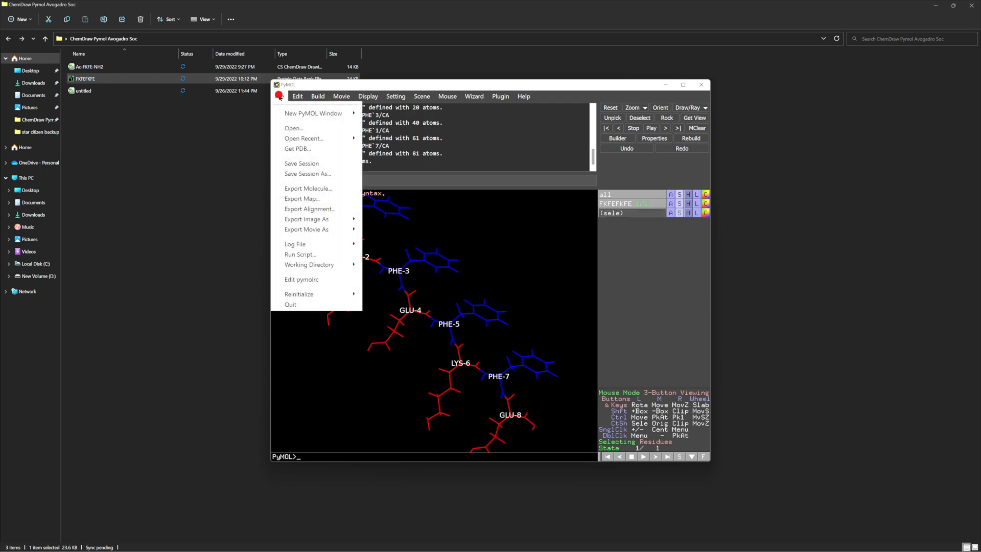
mouse_move(302, 162)
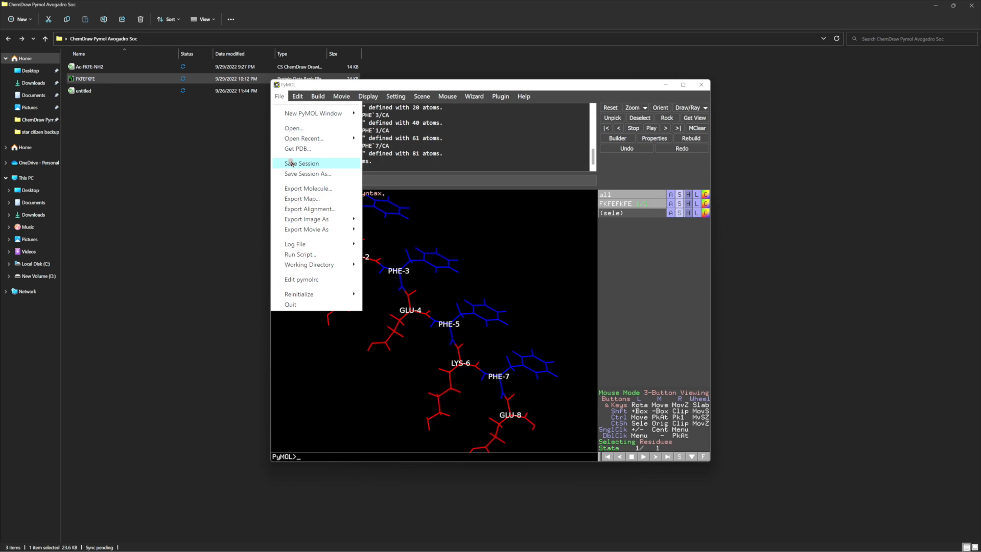
click(308, 174)
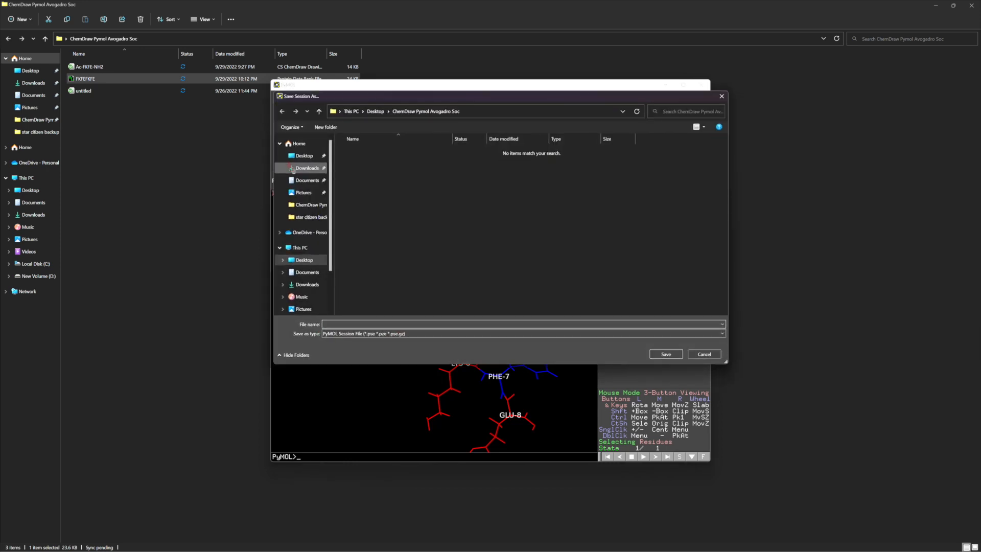
key(CapsLock)
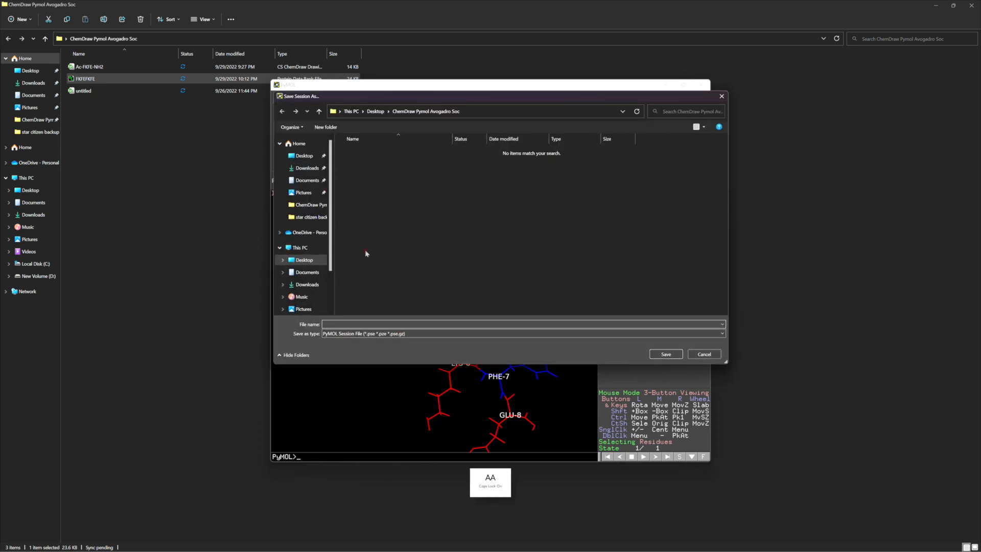
text(f)
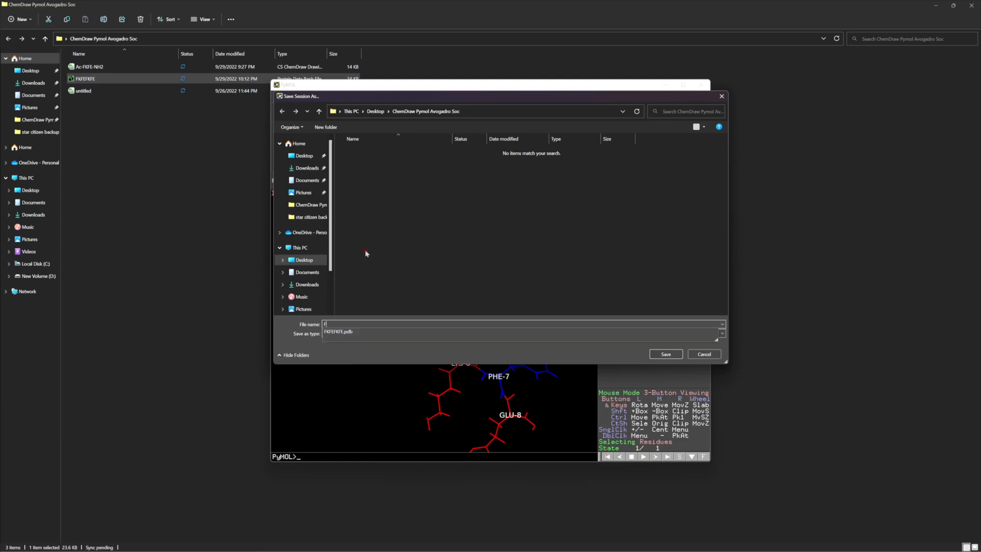
text(KFEFK)
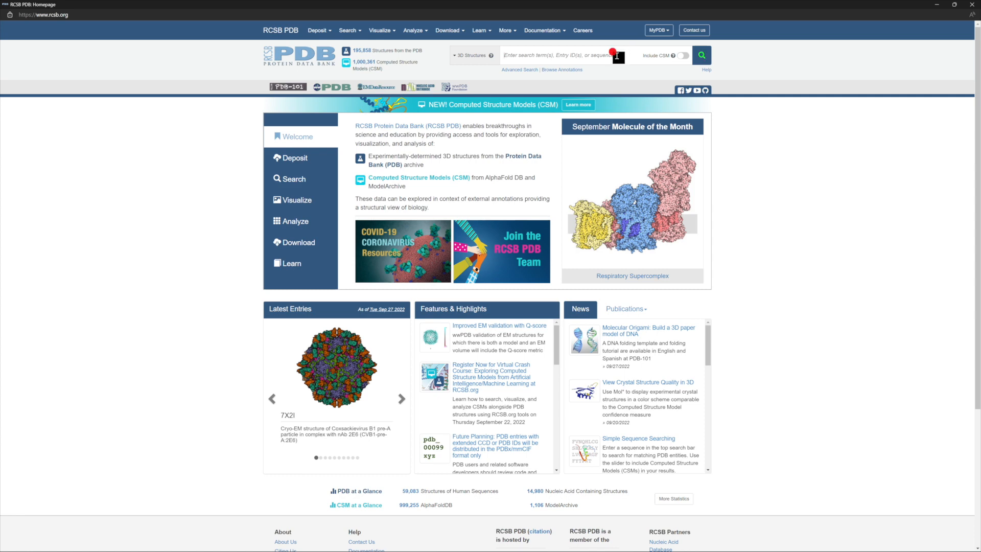
- Search RCSB for 4bp7 and open the 4BP7 structure entry page
text(4bp7)
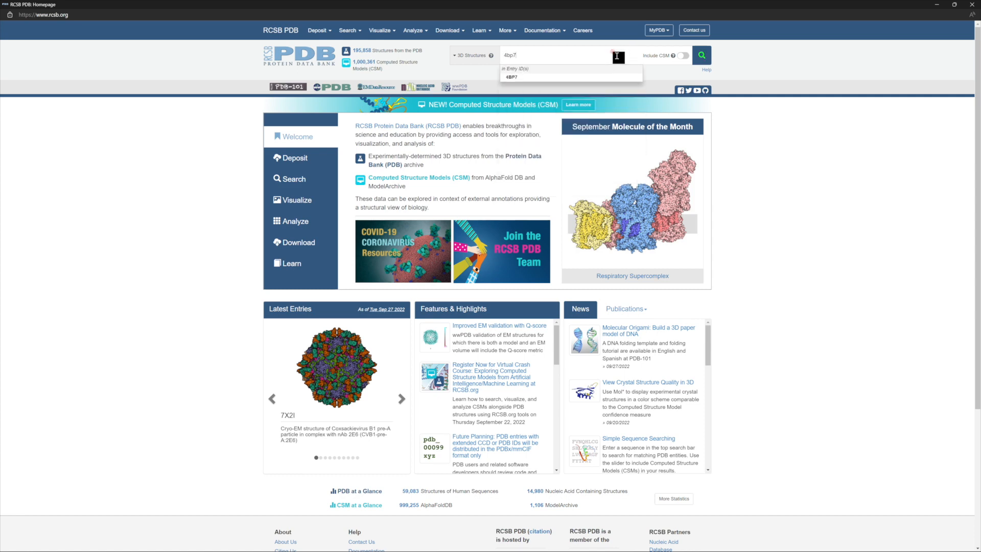
click(516, 78)
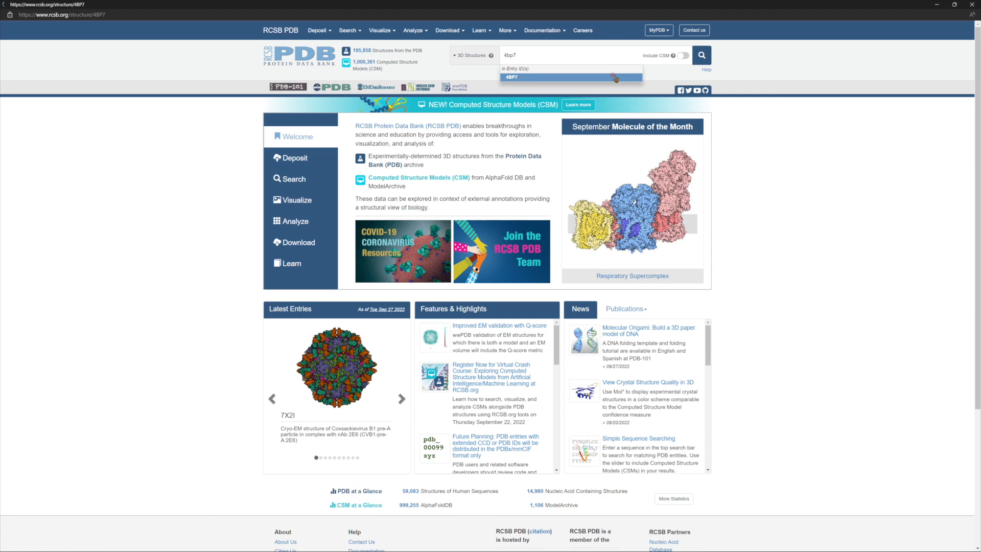
click(508, 77)
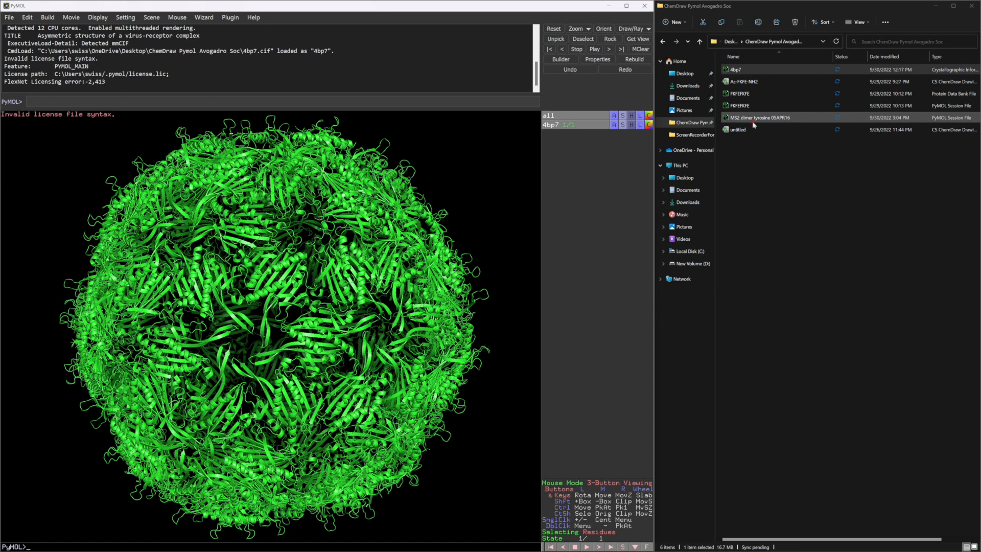
- Load the MS2 dimer tyrosine session merged with the current 4bp7 session and maximize PyMOL
double_click(757, 117)
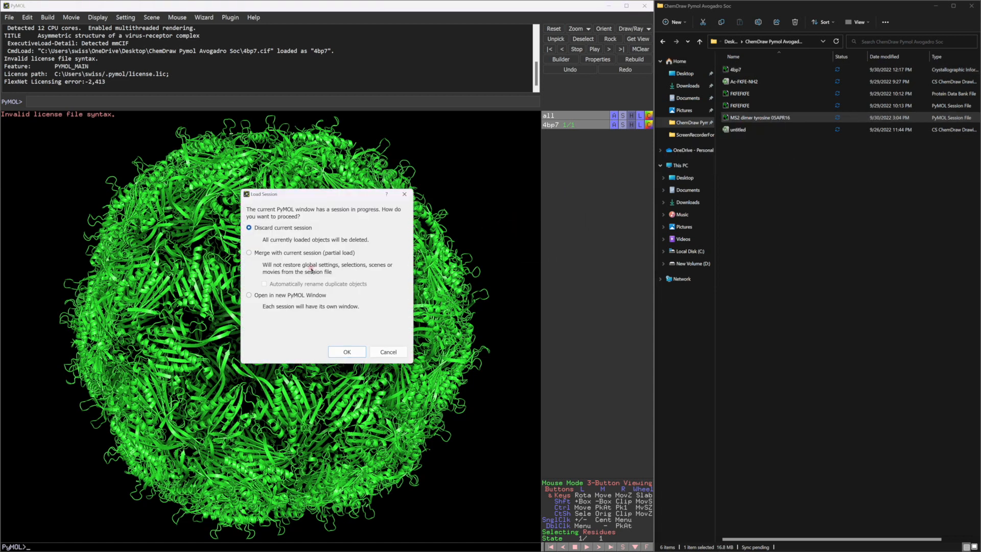
click(248, 253)
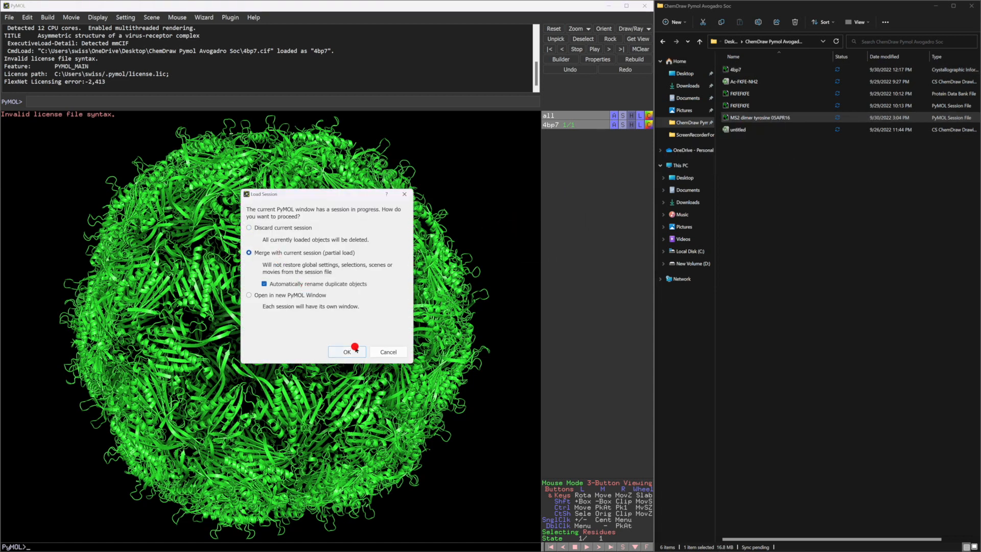
click(347, 351)
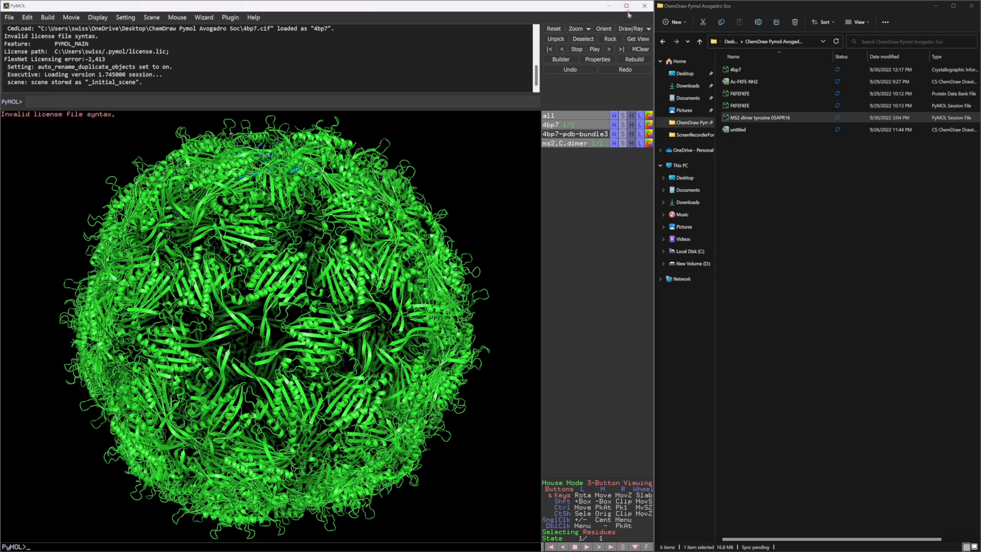
click(623, 5)
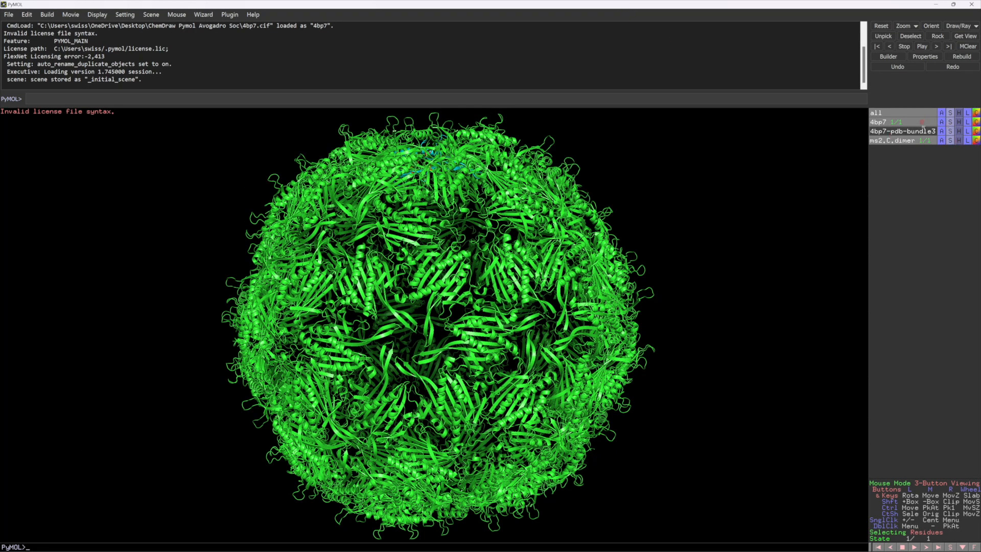
- Hide 4bp7, zoom on the ms2.t.dimer object and select a tyrosine 129 residue
click(943, 139)
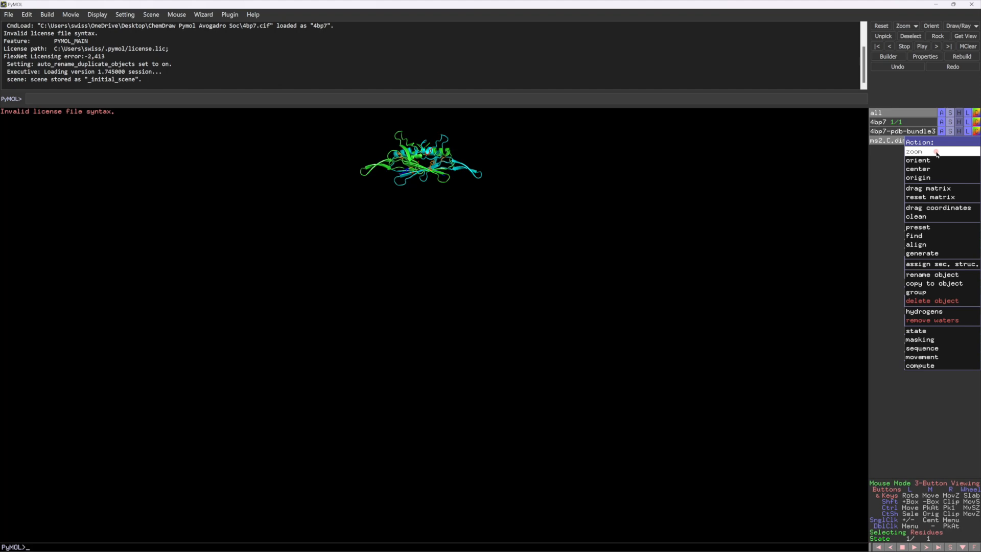
click(918, 151)
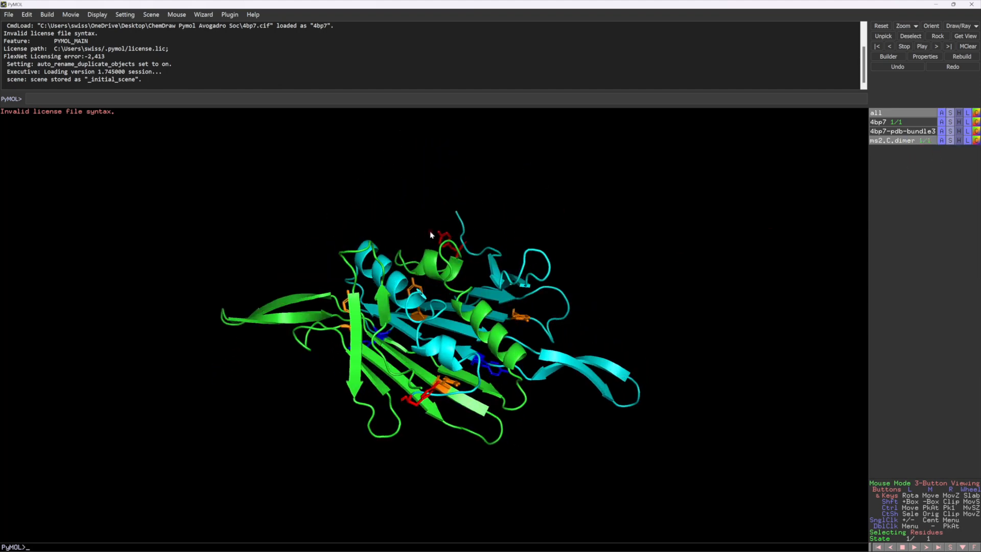
click(447, 249)
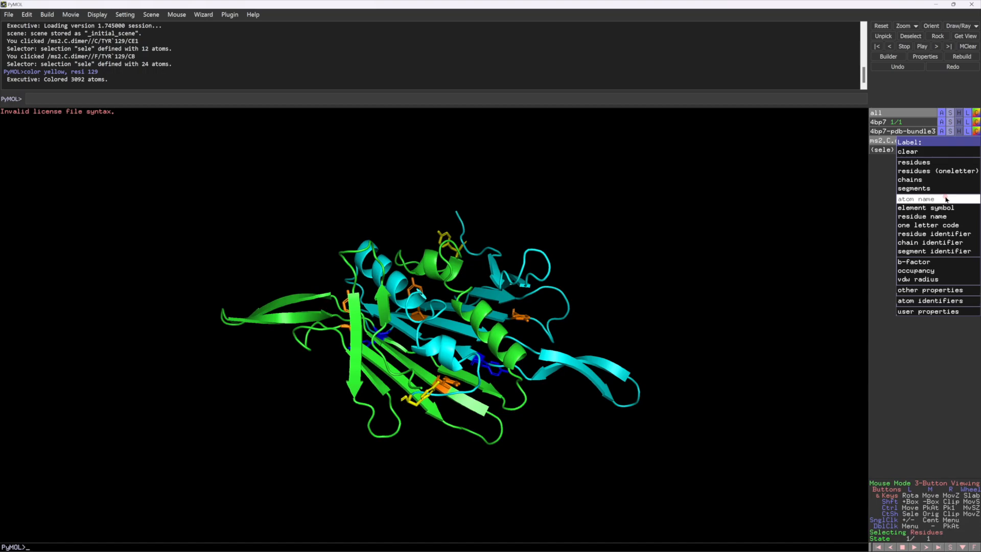
- Label the dimer residues by name, rotate it, then clear all residue labels again
click(915, 161)
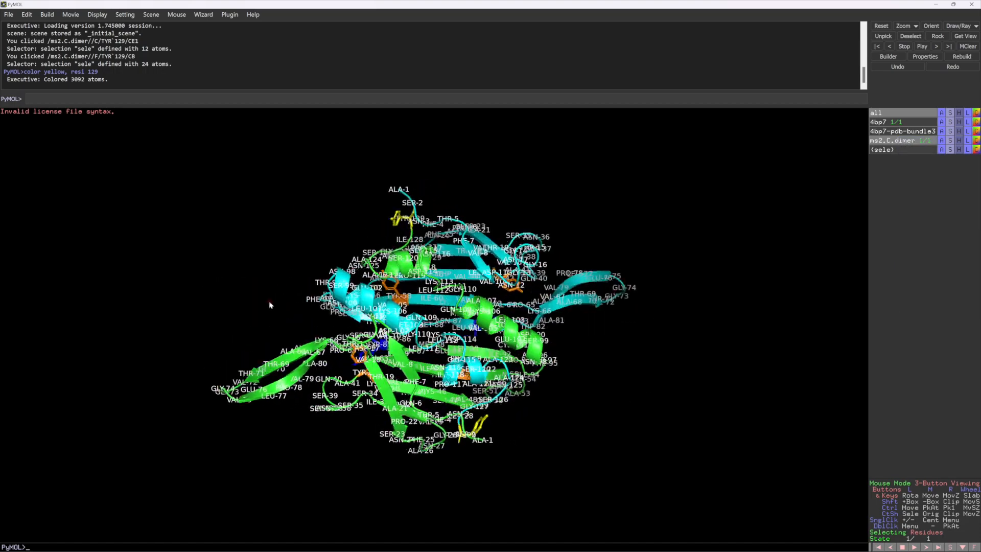
drag(269, 304, 330, 178)
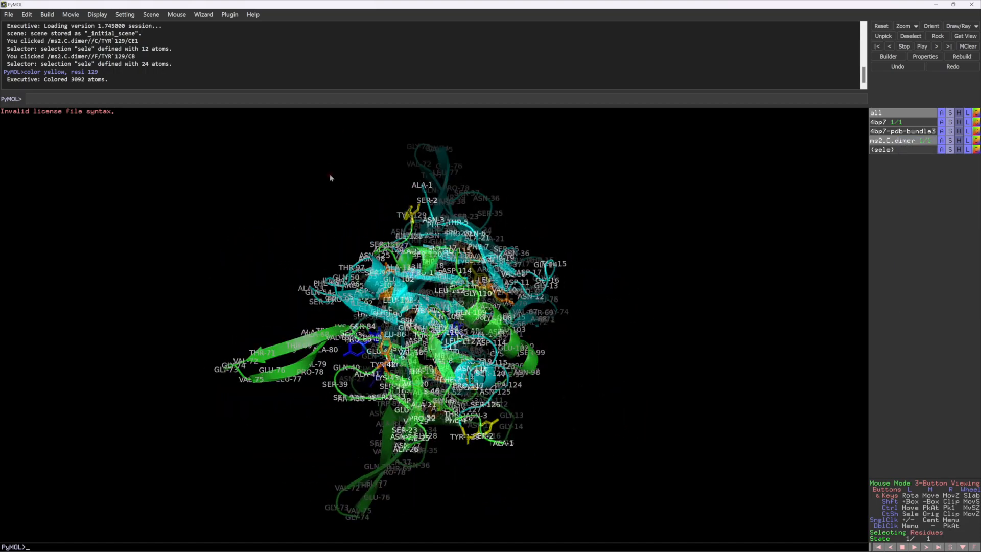
click(977, 140)
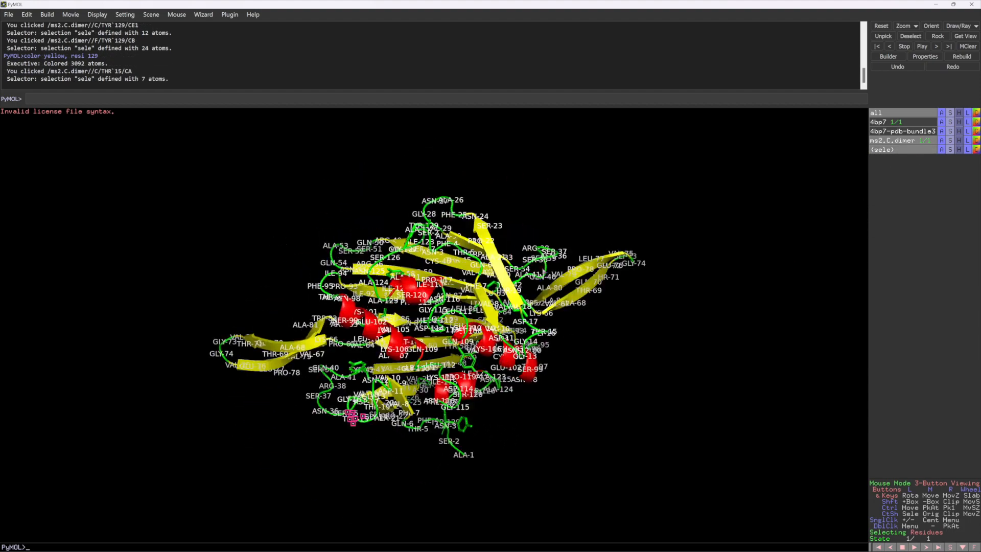
click(977, 140)
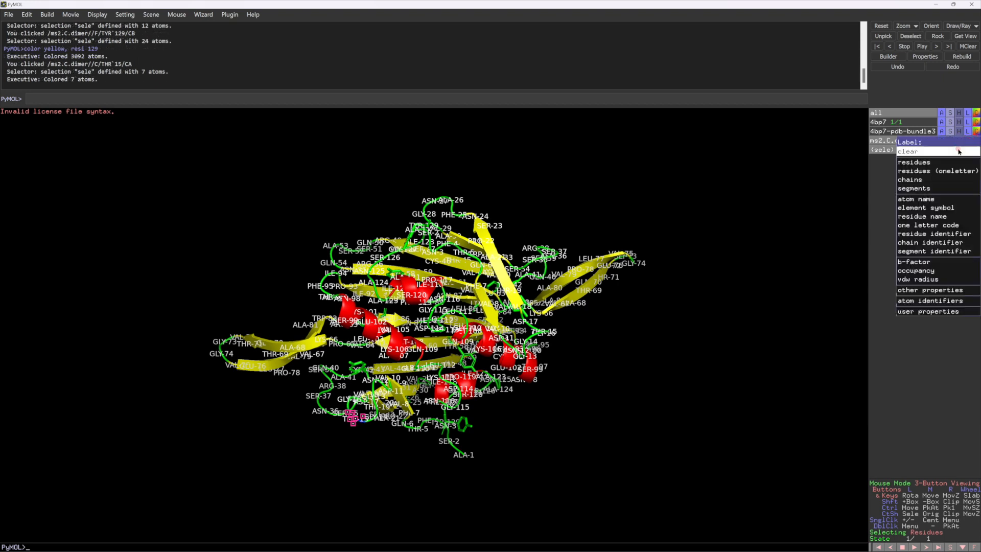
click(908, 151)
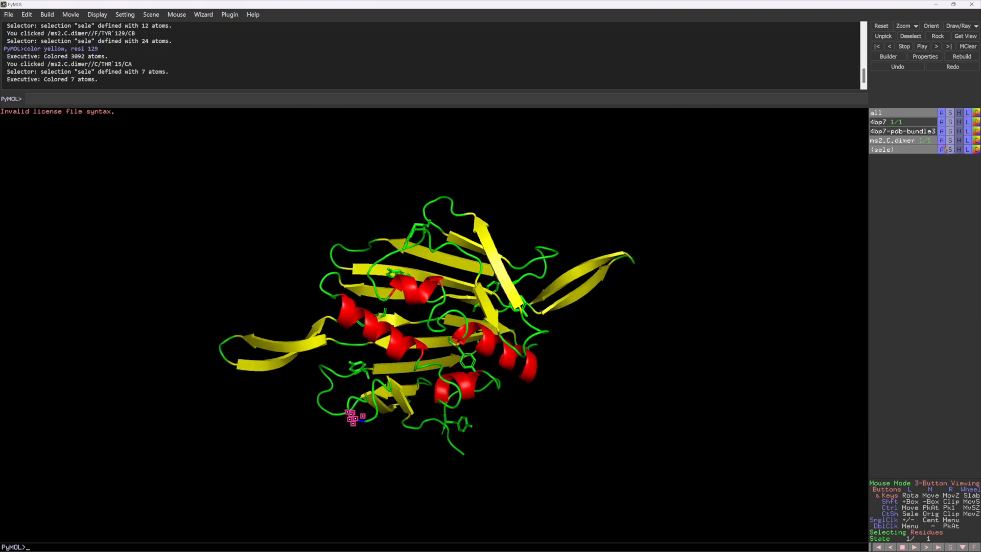
click(952, 140)
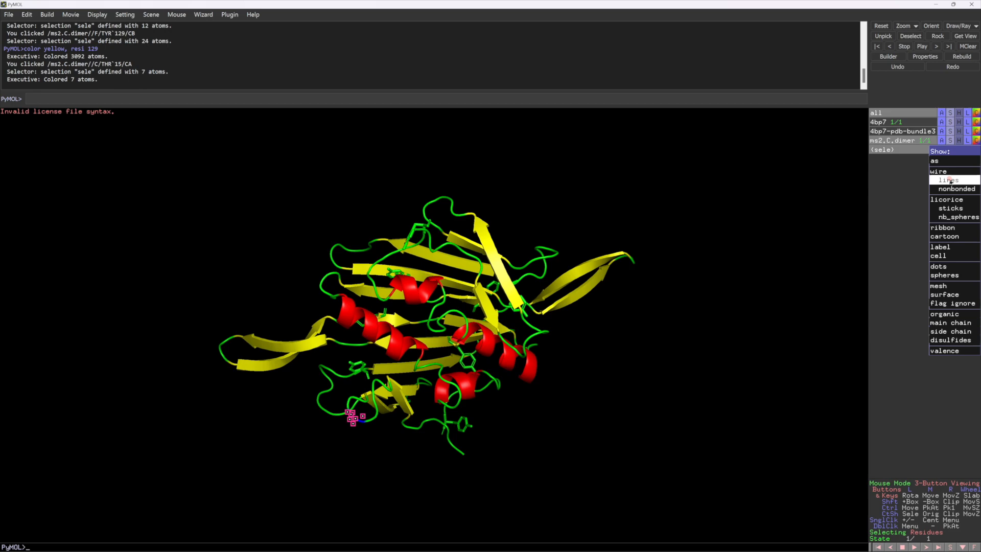